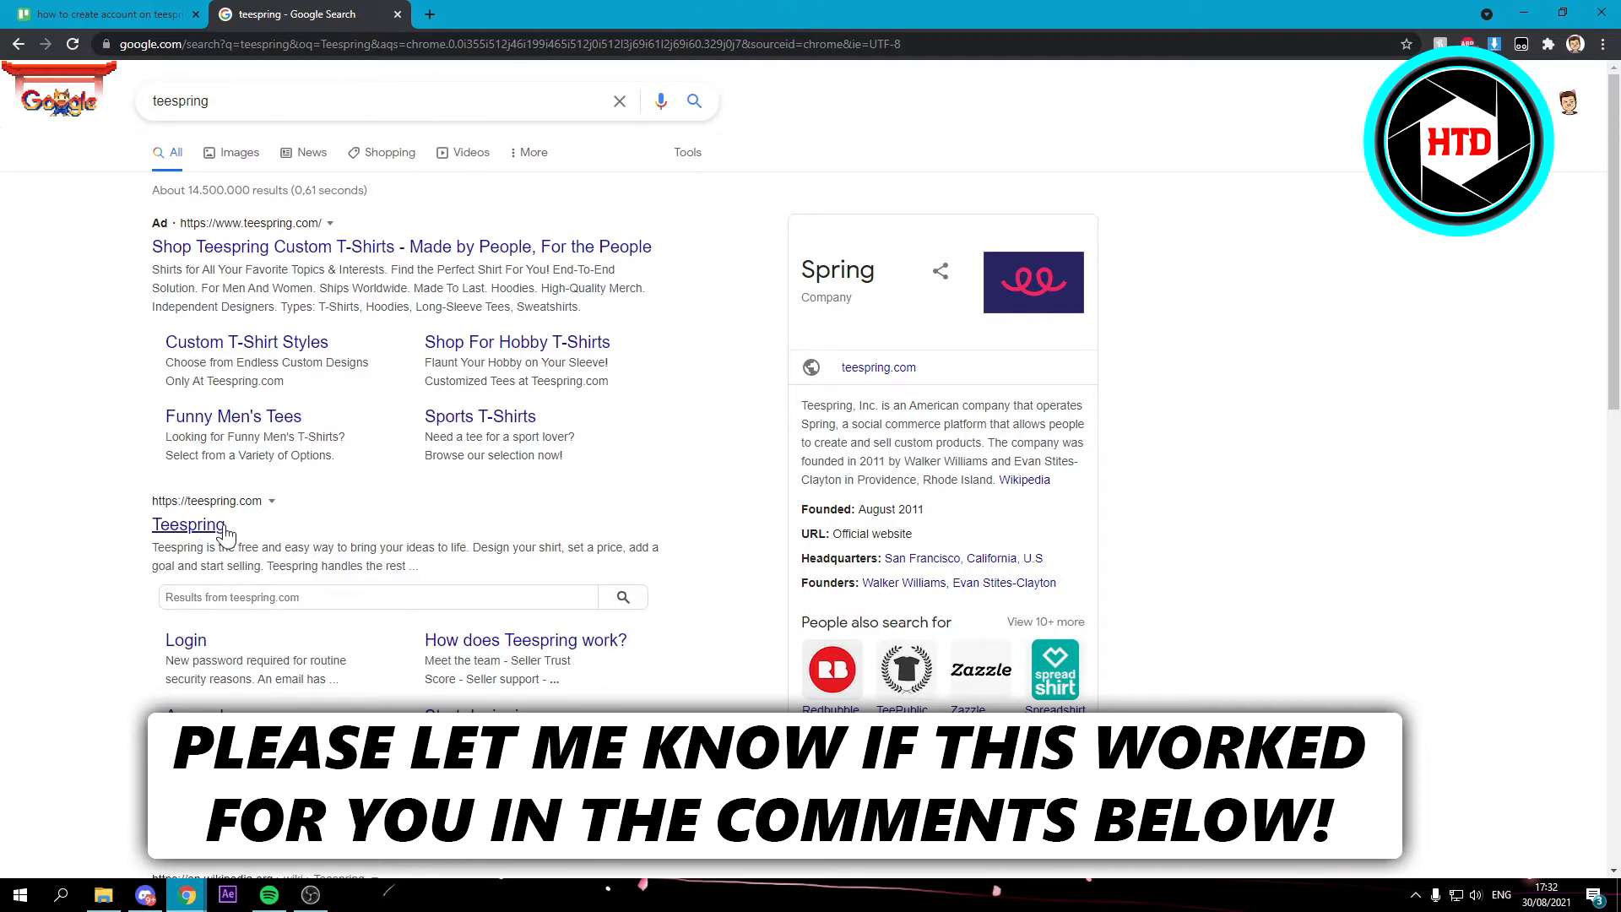
Step: Open teespring.com from the organic Google search result for teespring
click(188, 525)
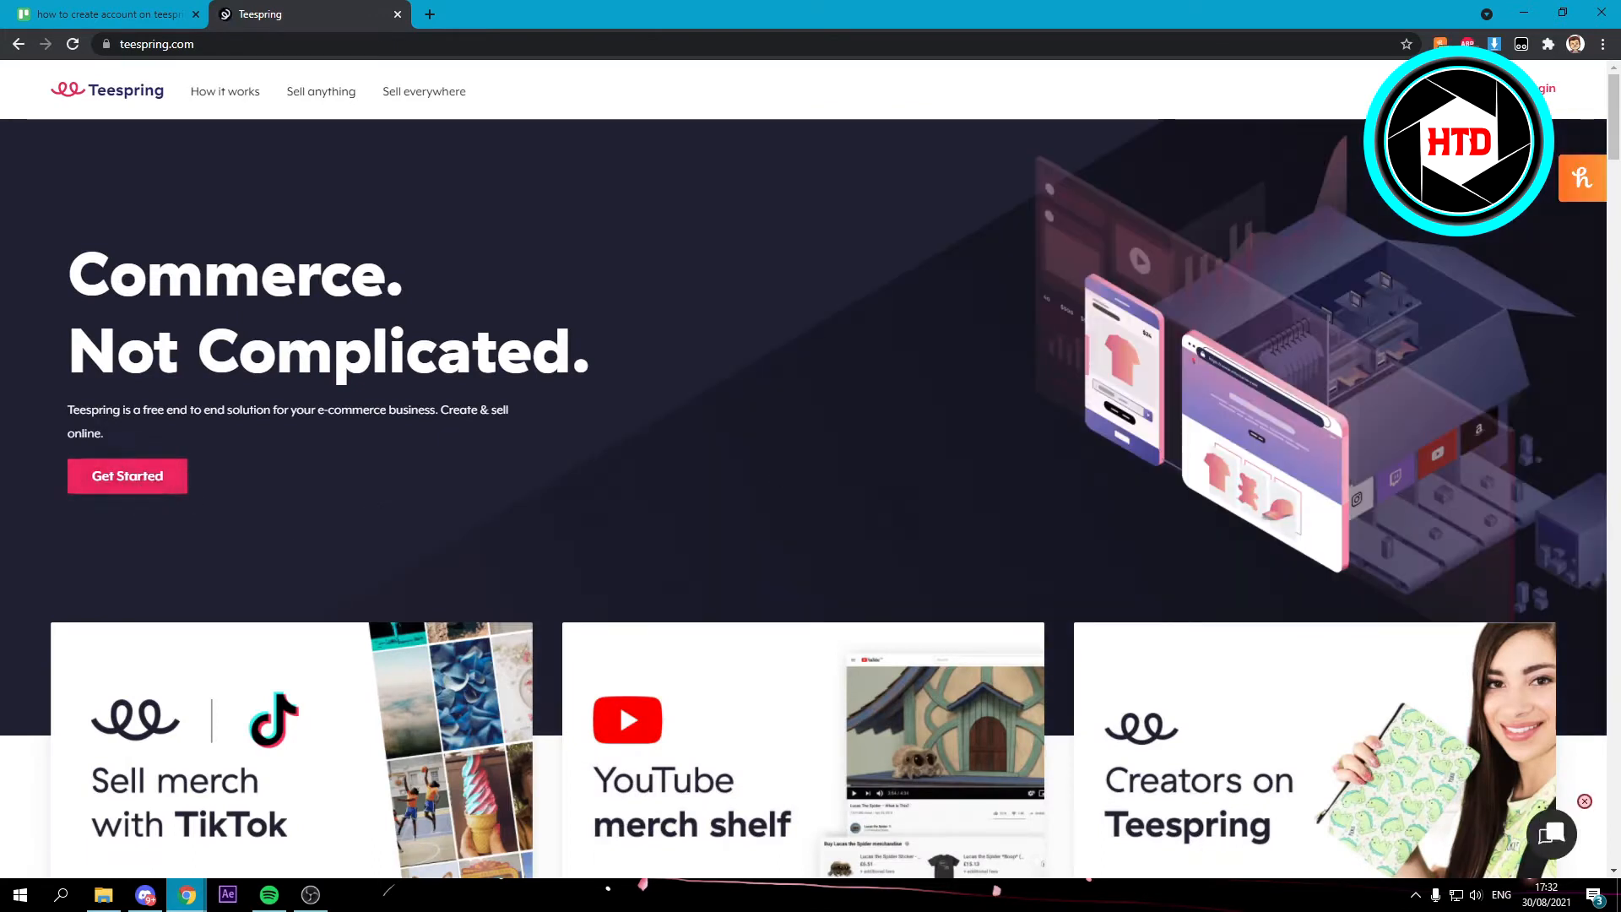
mouse_move(127, 475)
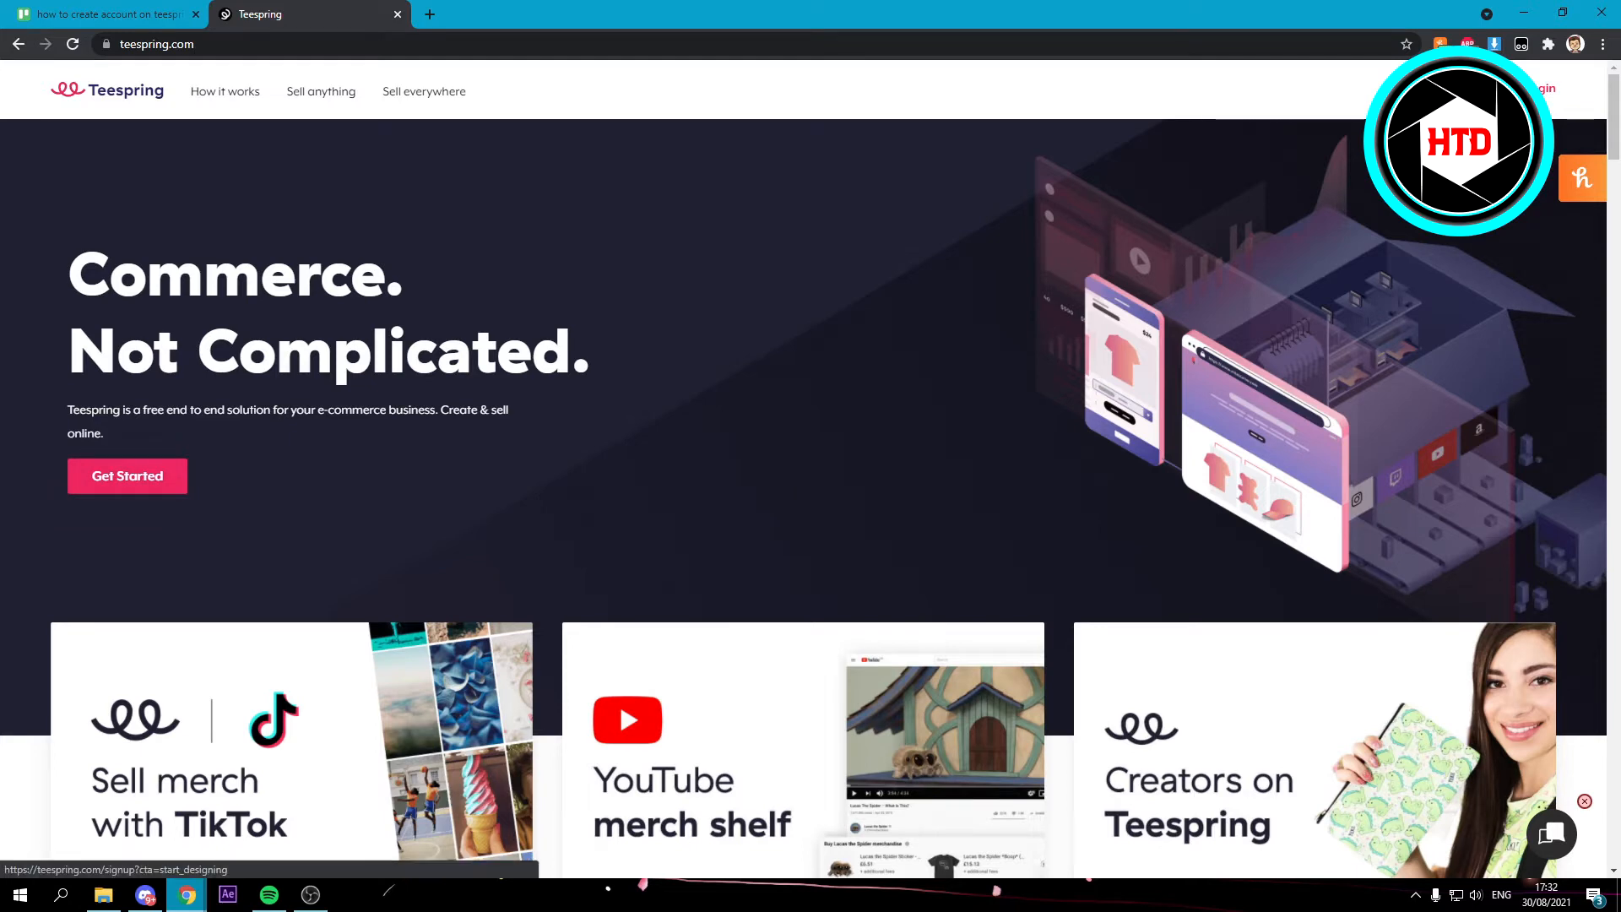
Step: Start a new seller account and fill the name field from the saved suggestion
click(127, 475)
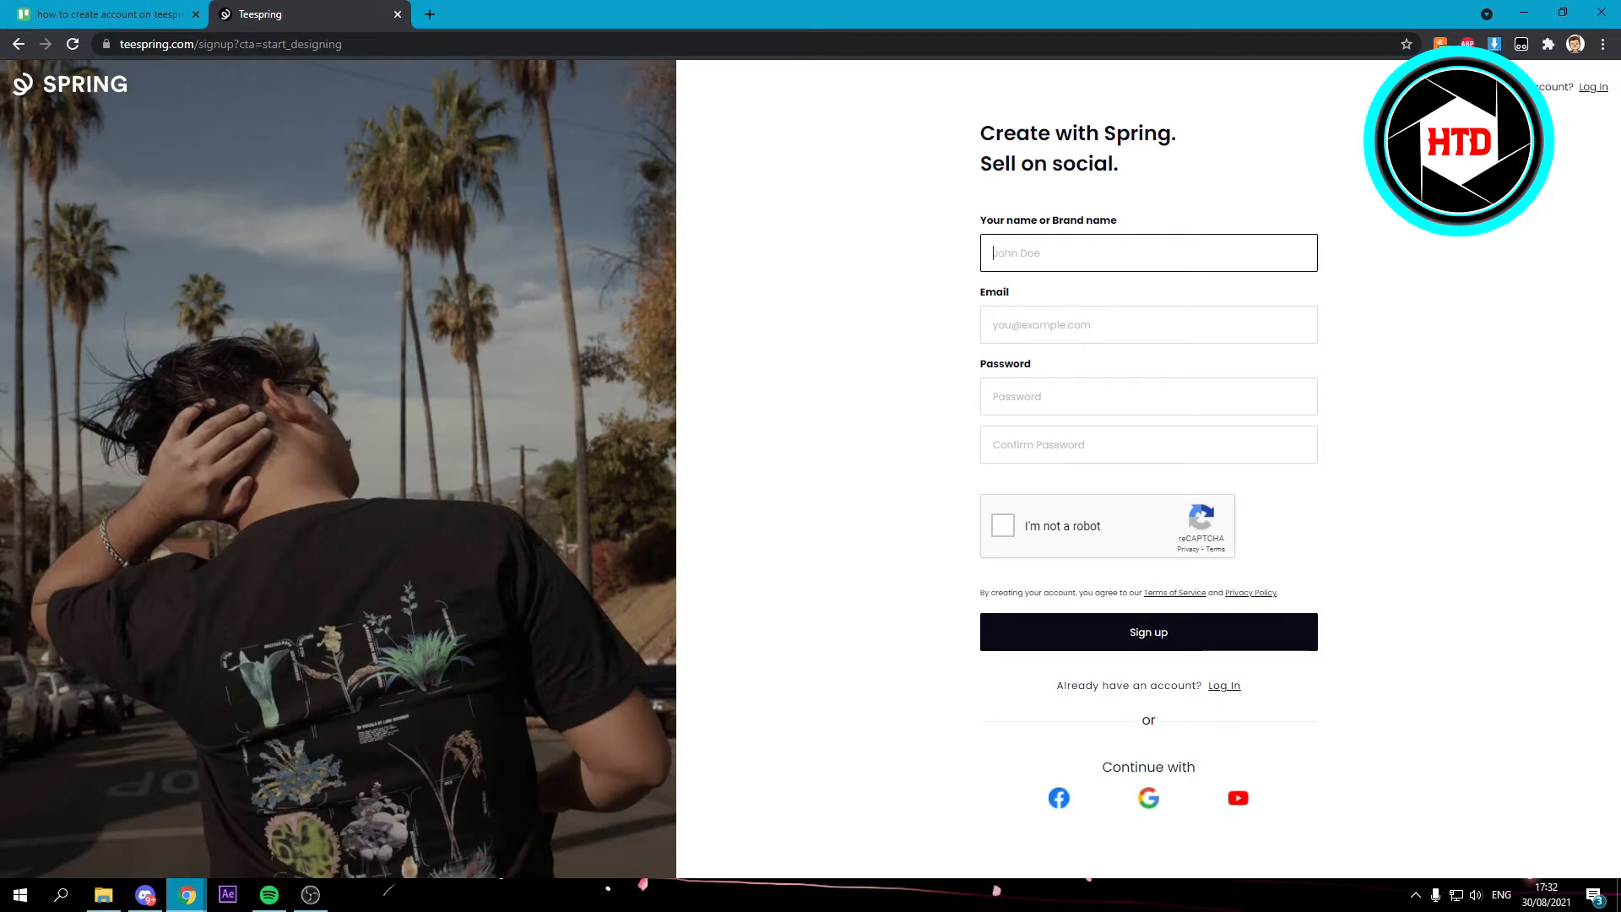
text(R)
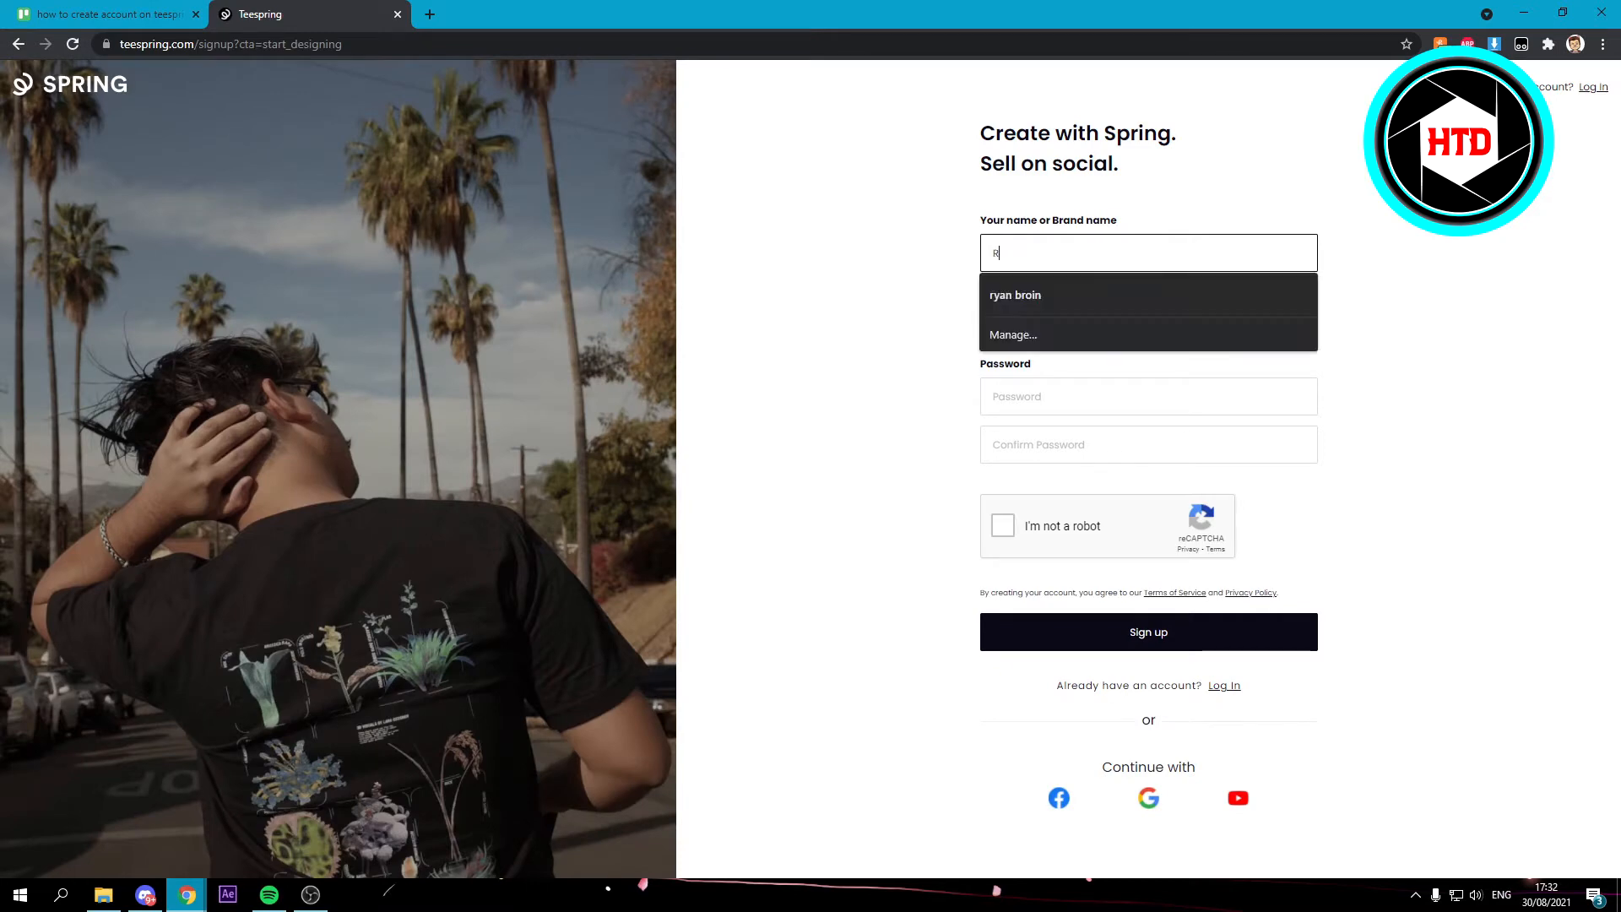
click(1015, 295)
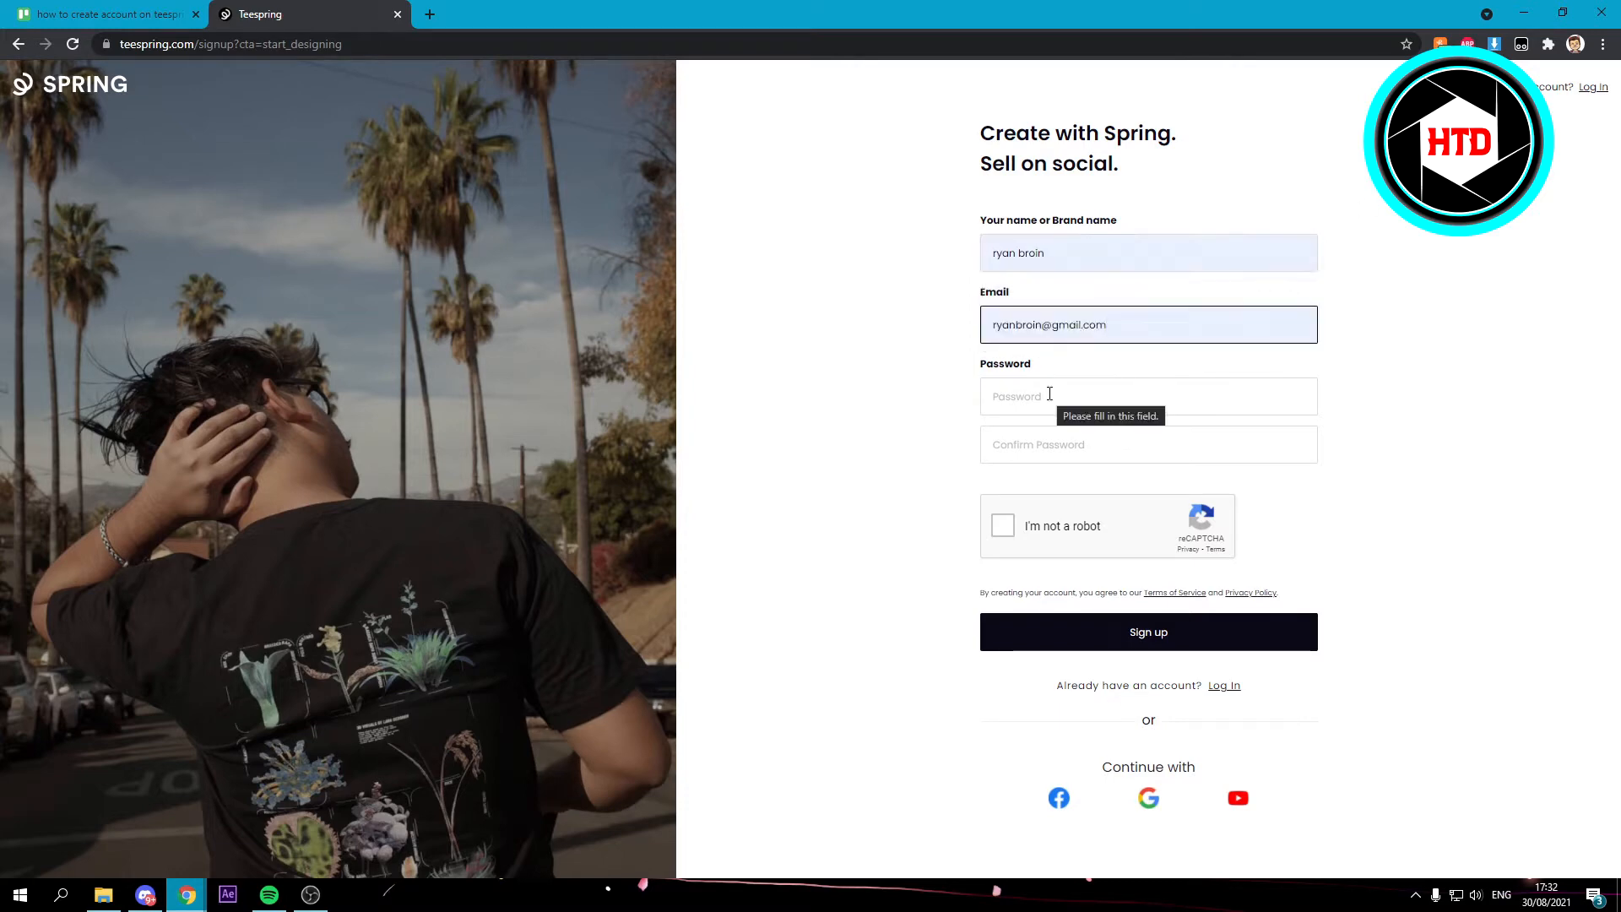
Step: Enter and confirm the password, pass the I'm not a robot check, and submit
click(1149, 396)
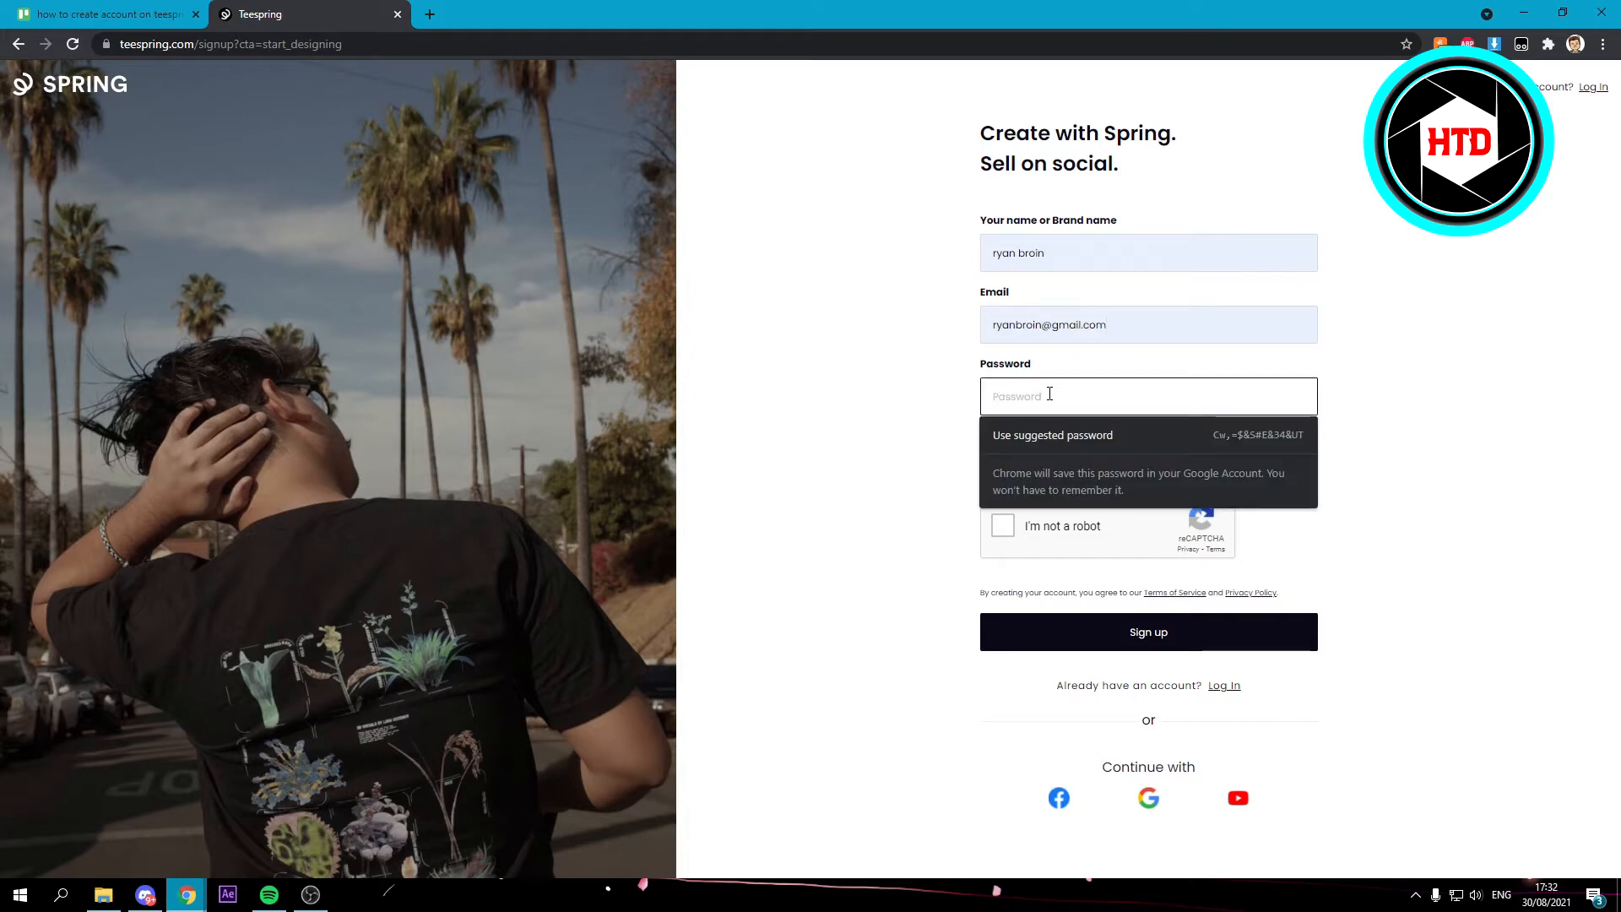
text(••••••••••)
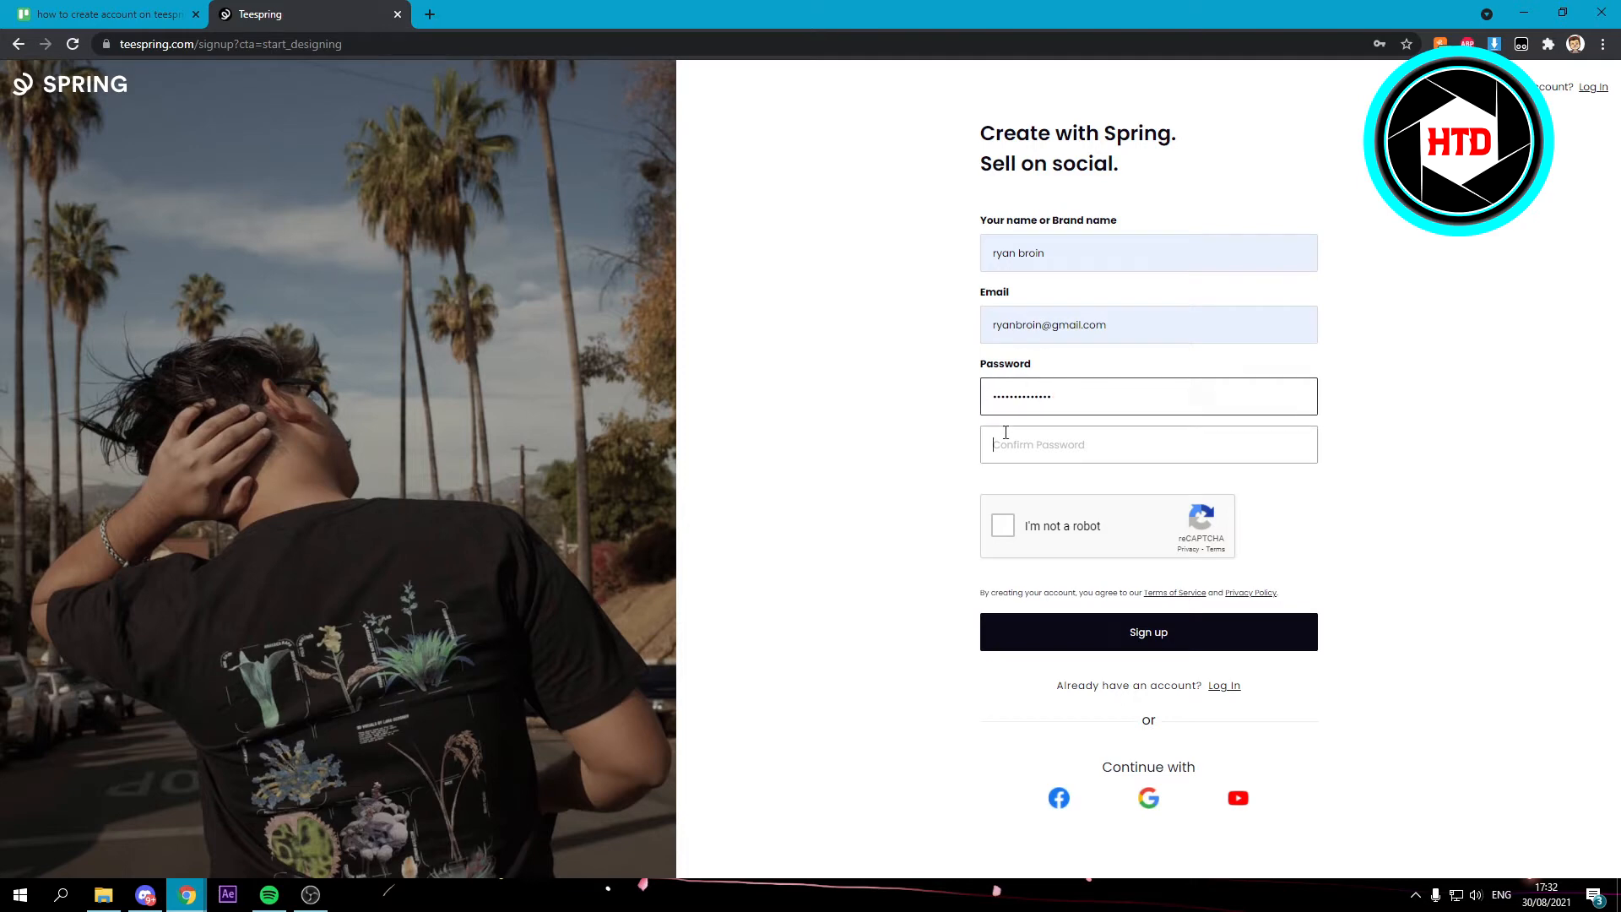
text(••••••)
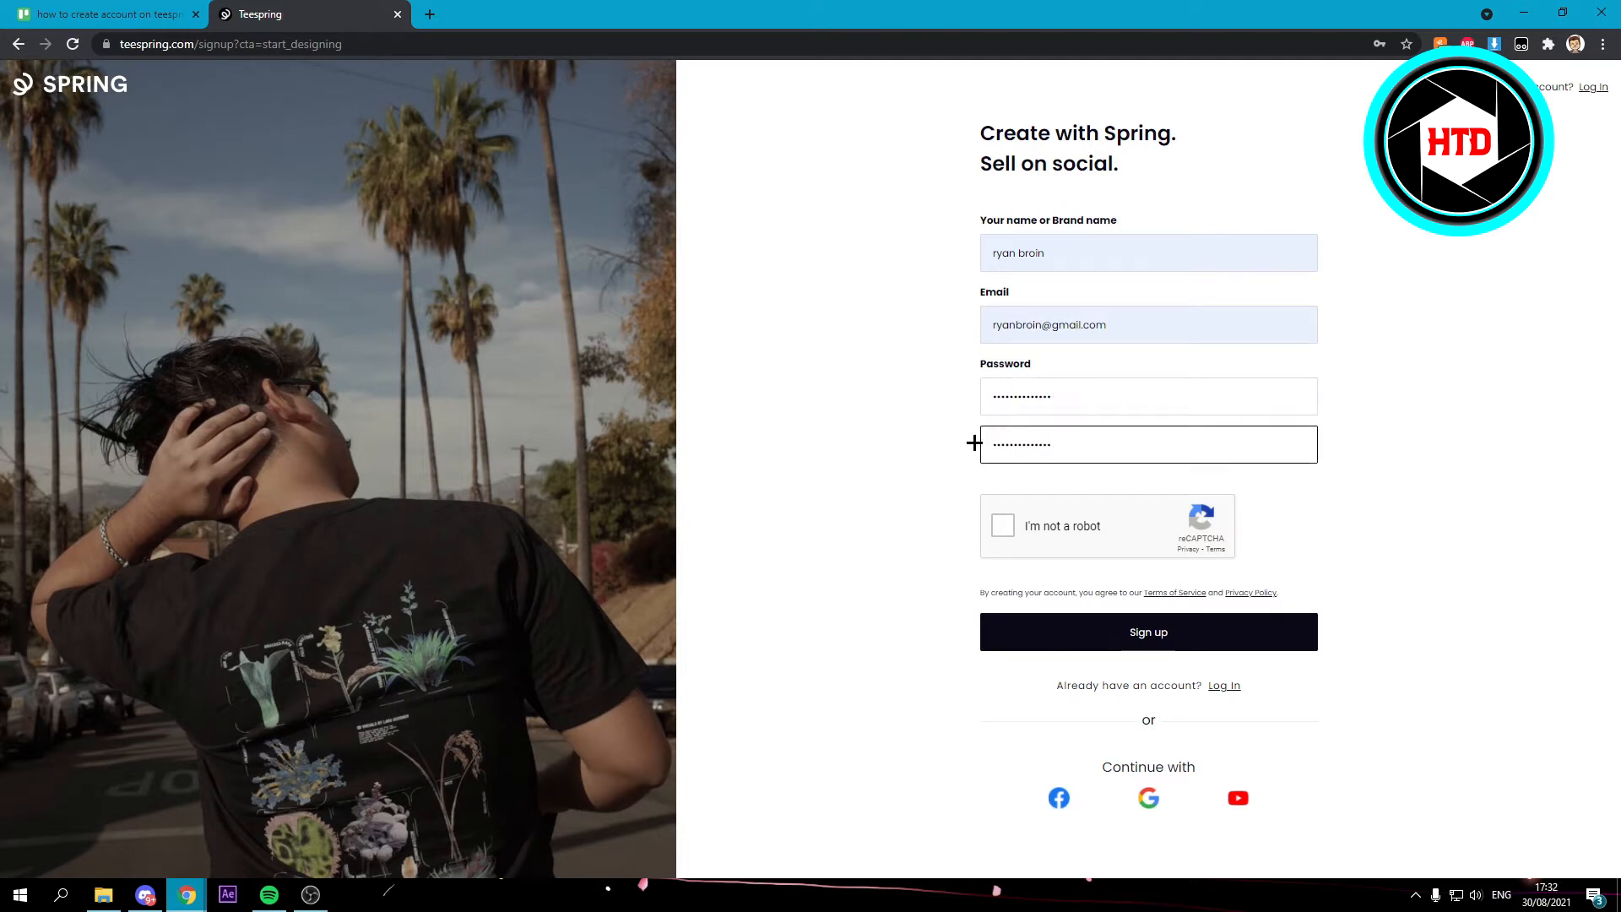
click(1003, 525)
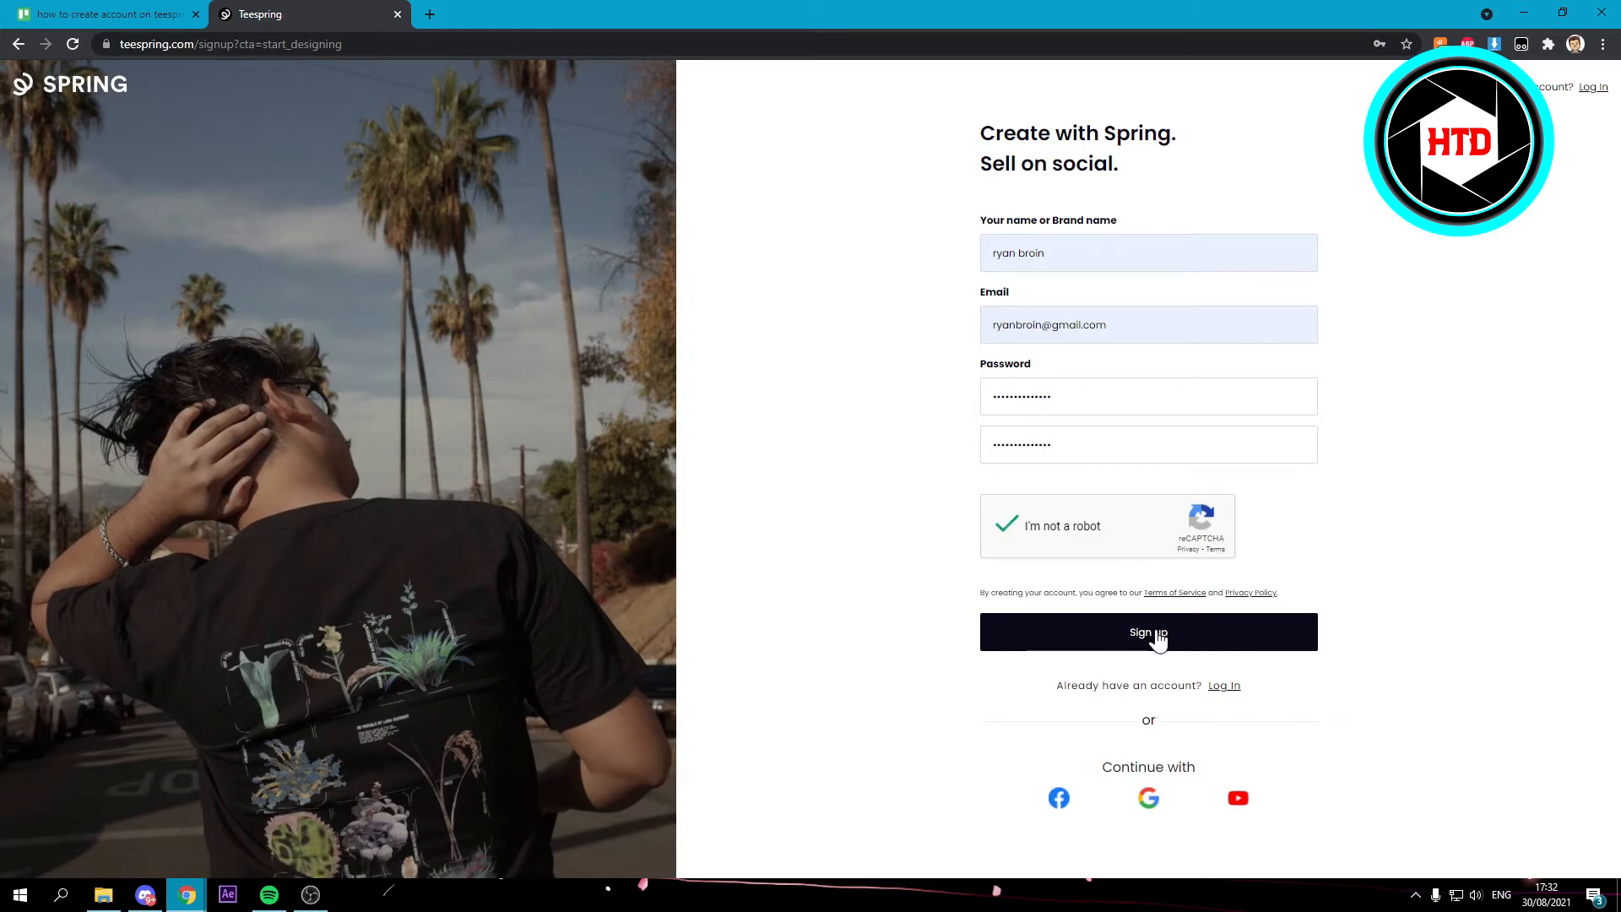
mouse_move(1068, 813)
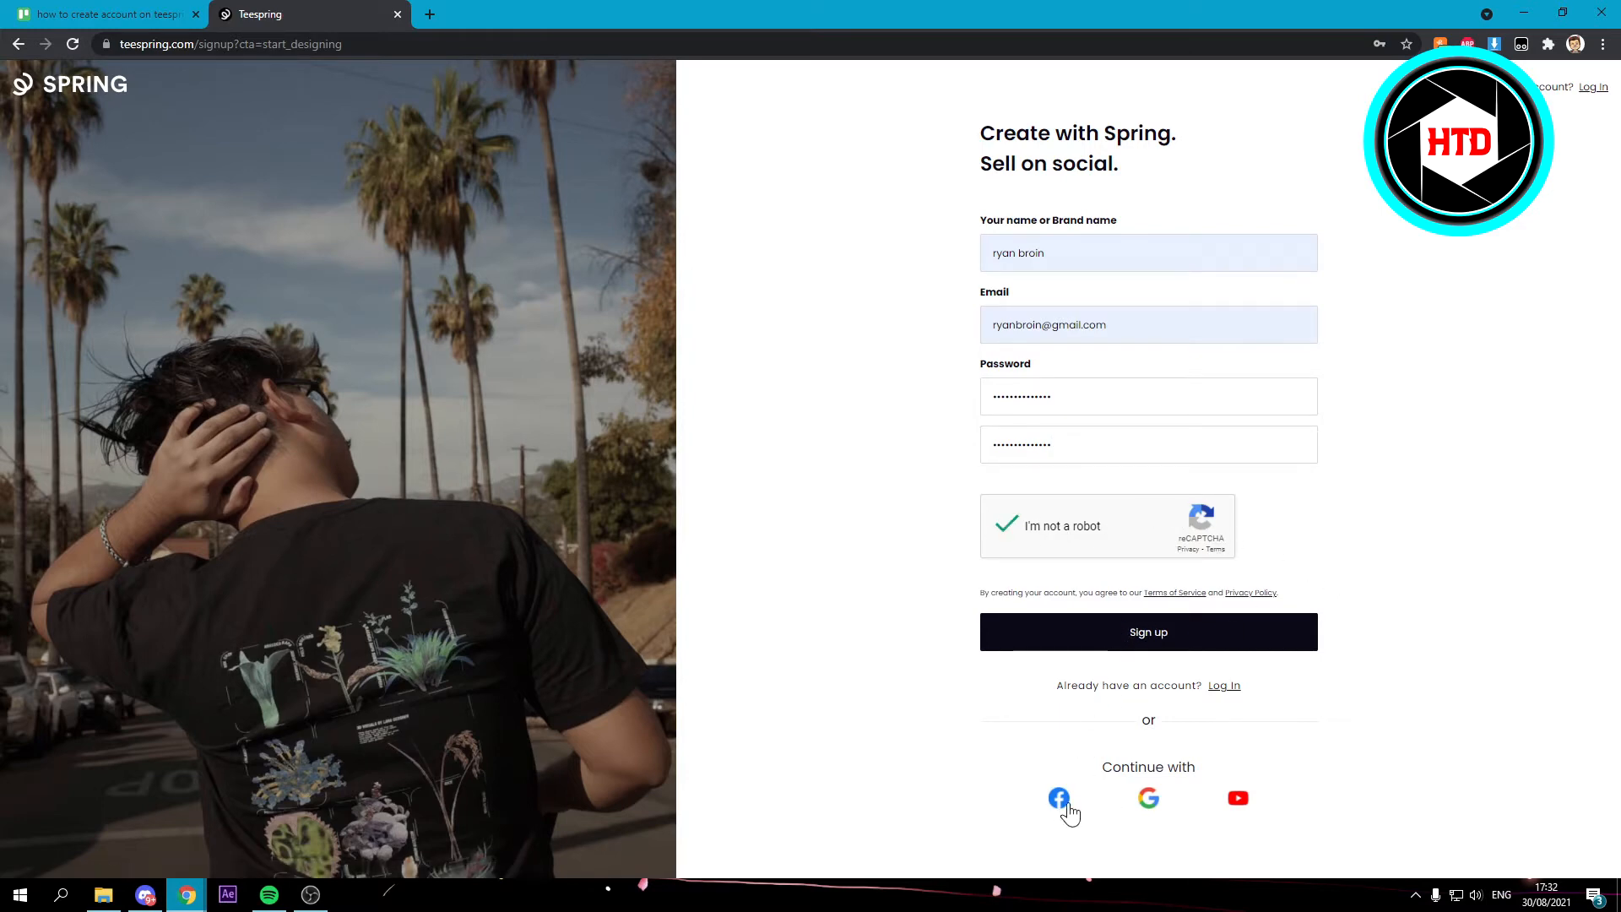
mouse_move(1062, 817)
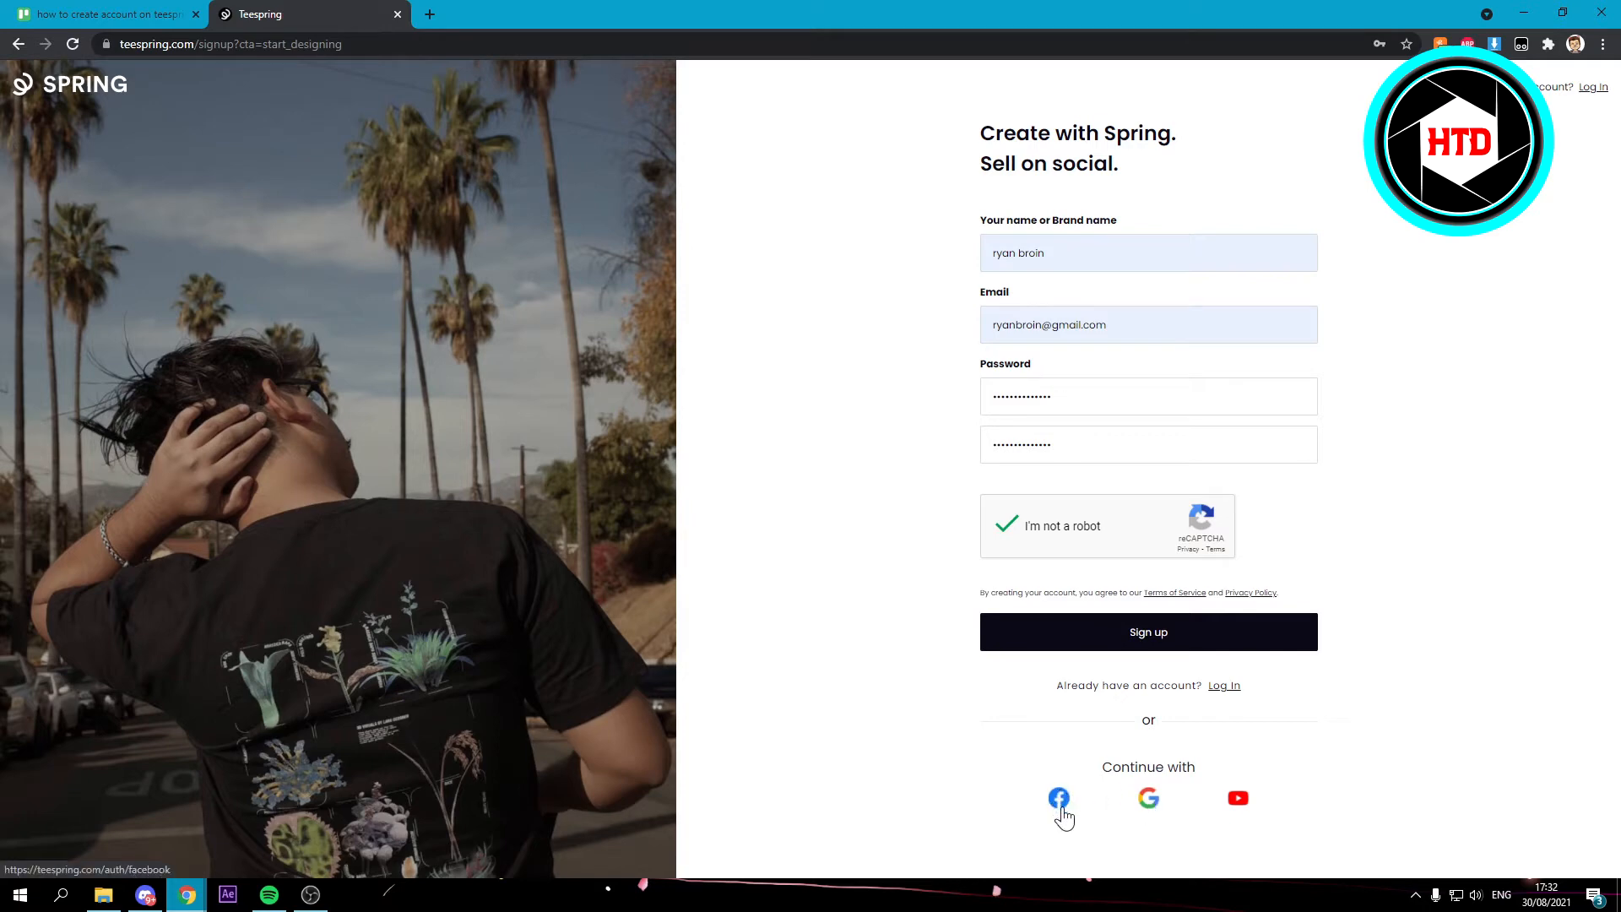
mouse_move(1022, 650)
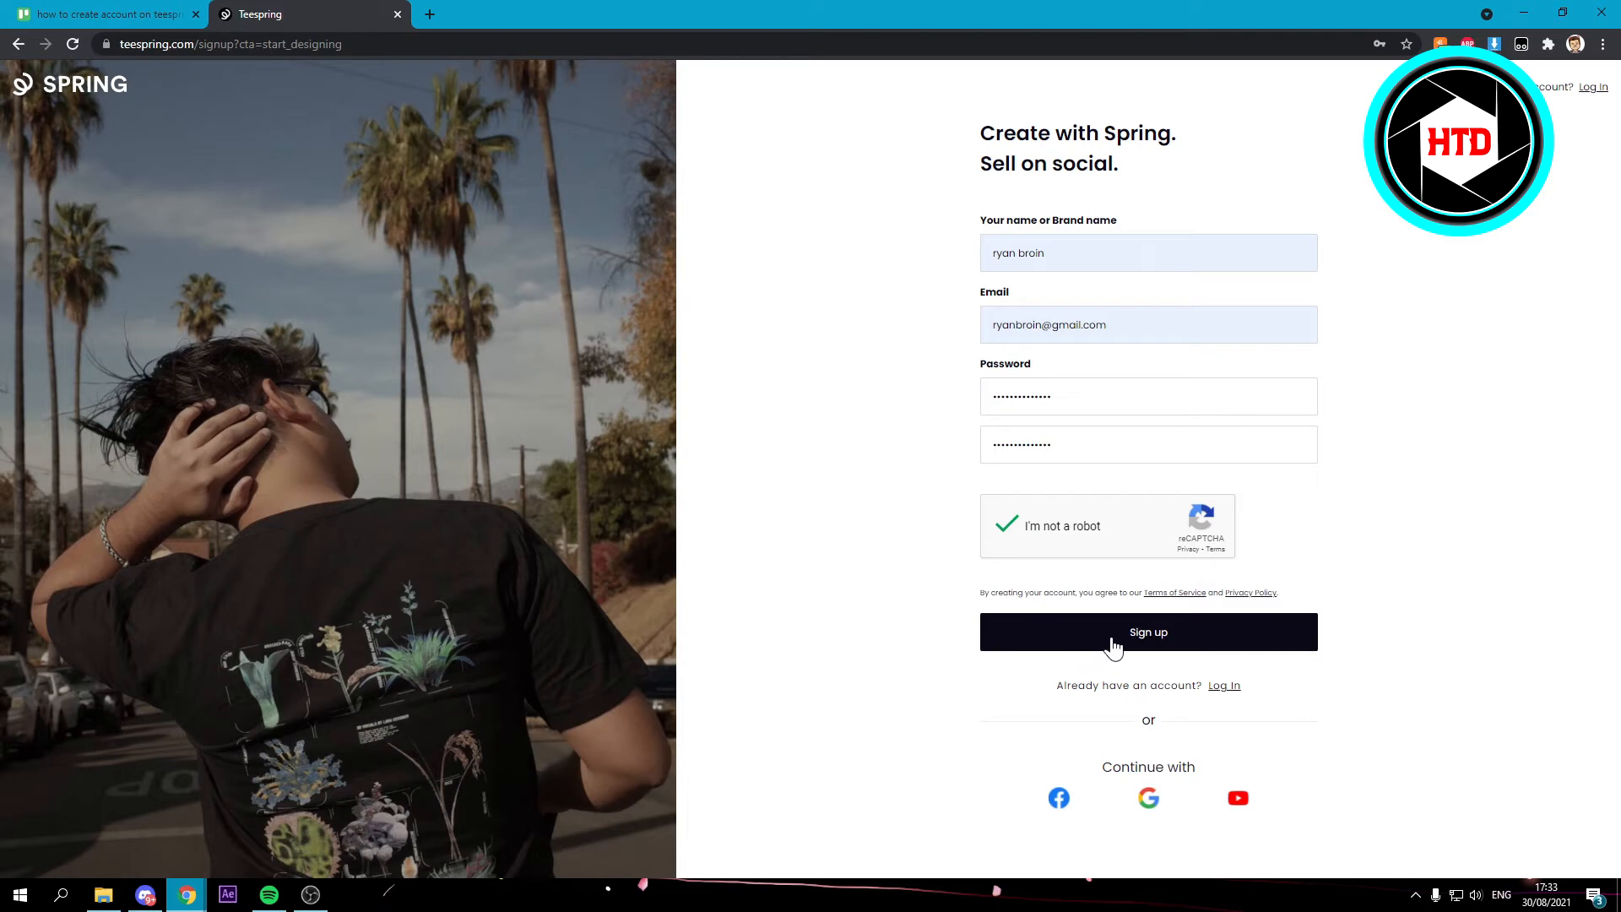
click(1148, 631)
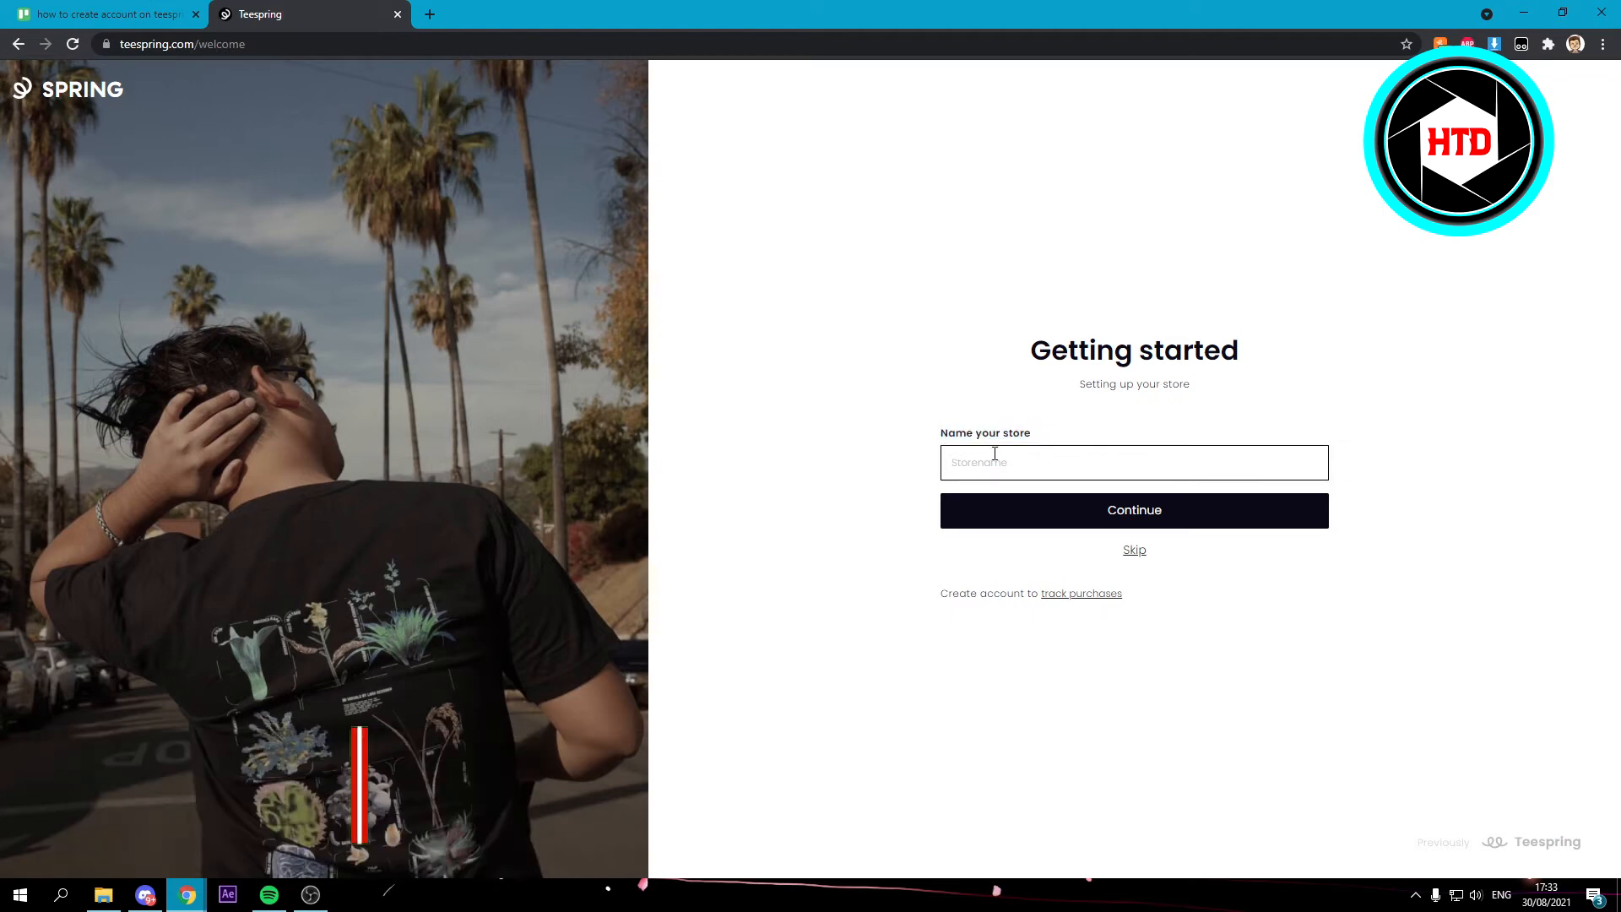
Step: Enter 'How To Digital' as the store name and continue to About you
text(How To Digital)
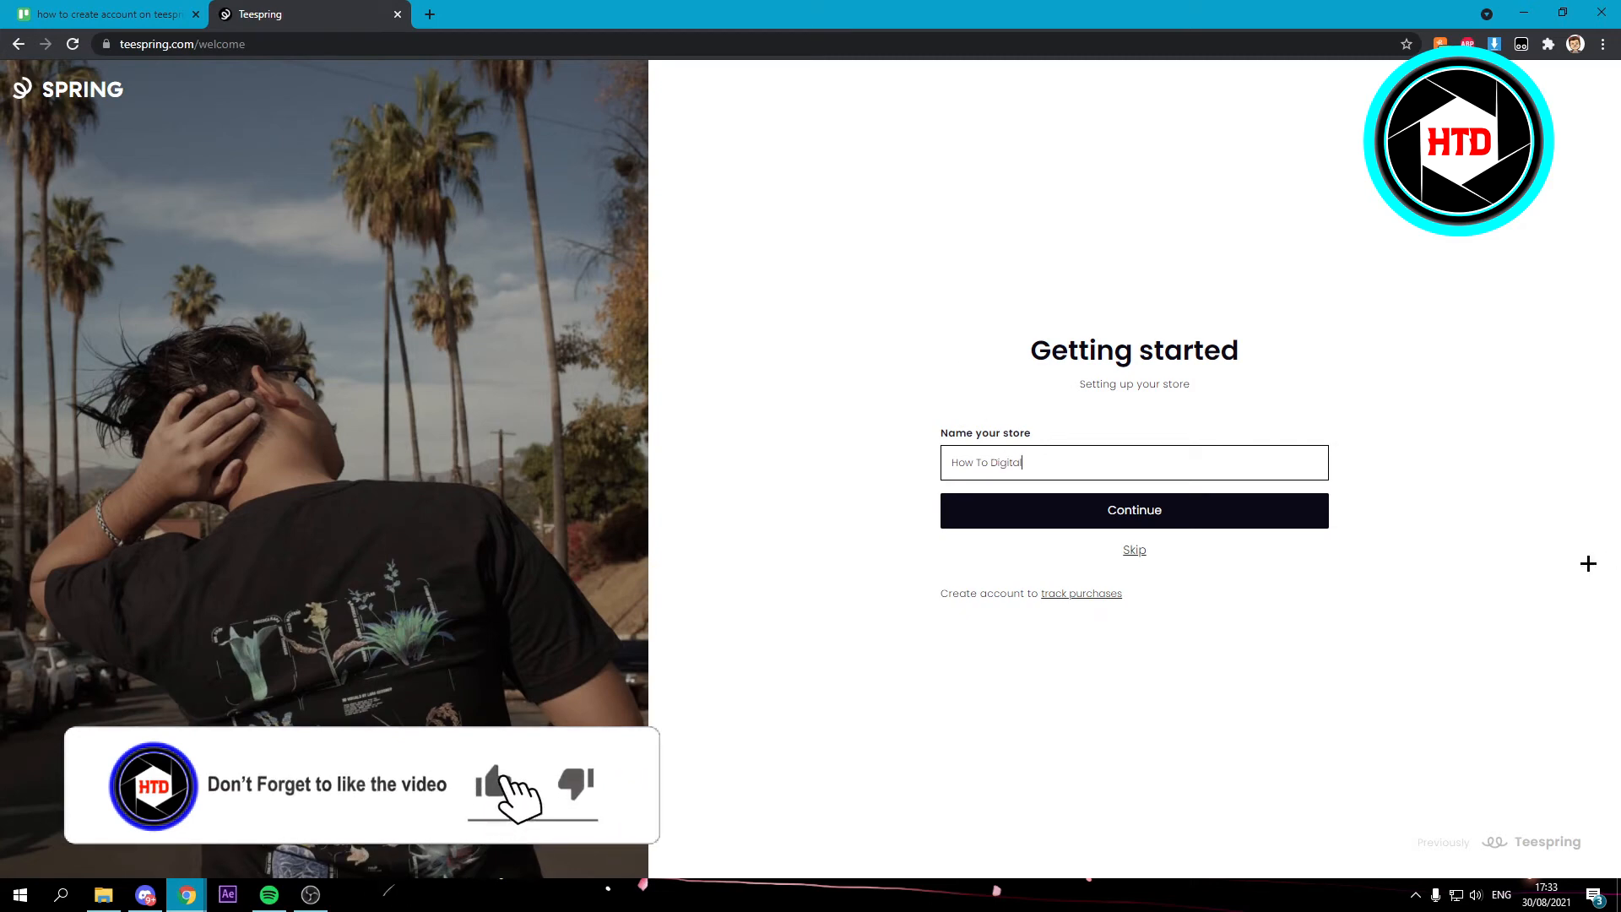
click(1134, 510)
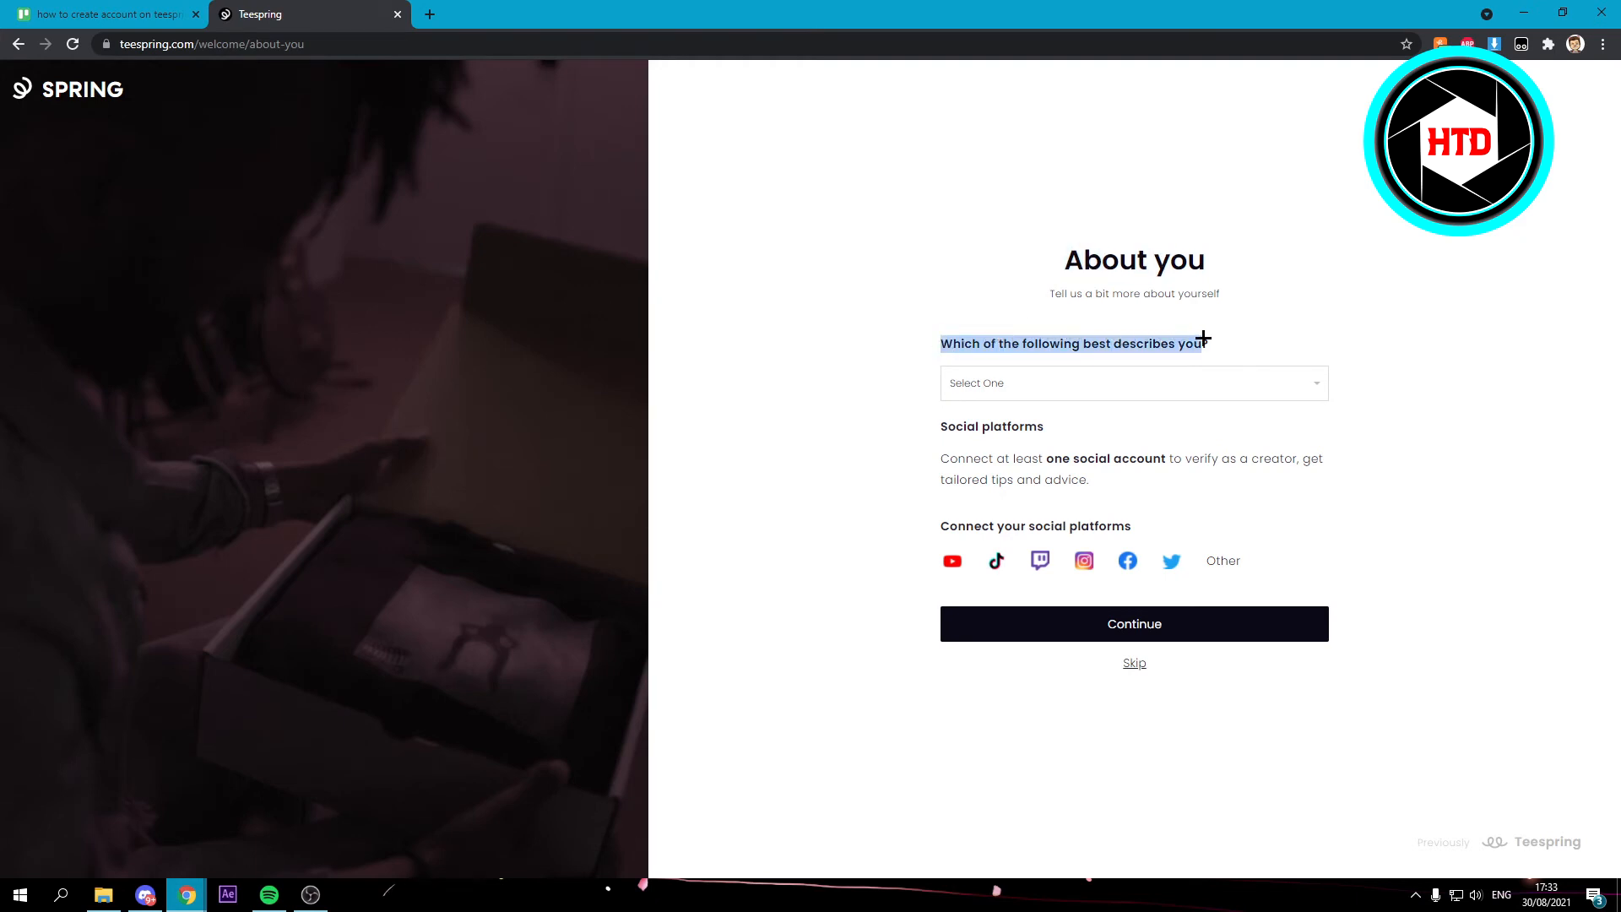
Step: Choose Content creator as the role, continue, and skip connecting a social account
click(1134, 383)
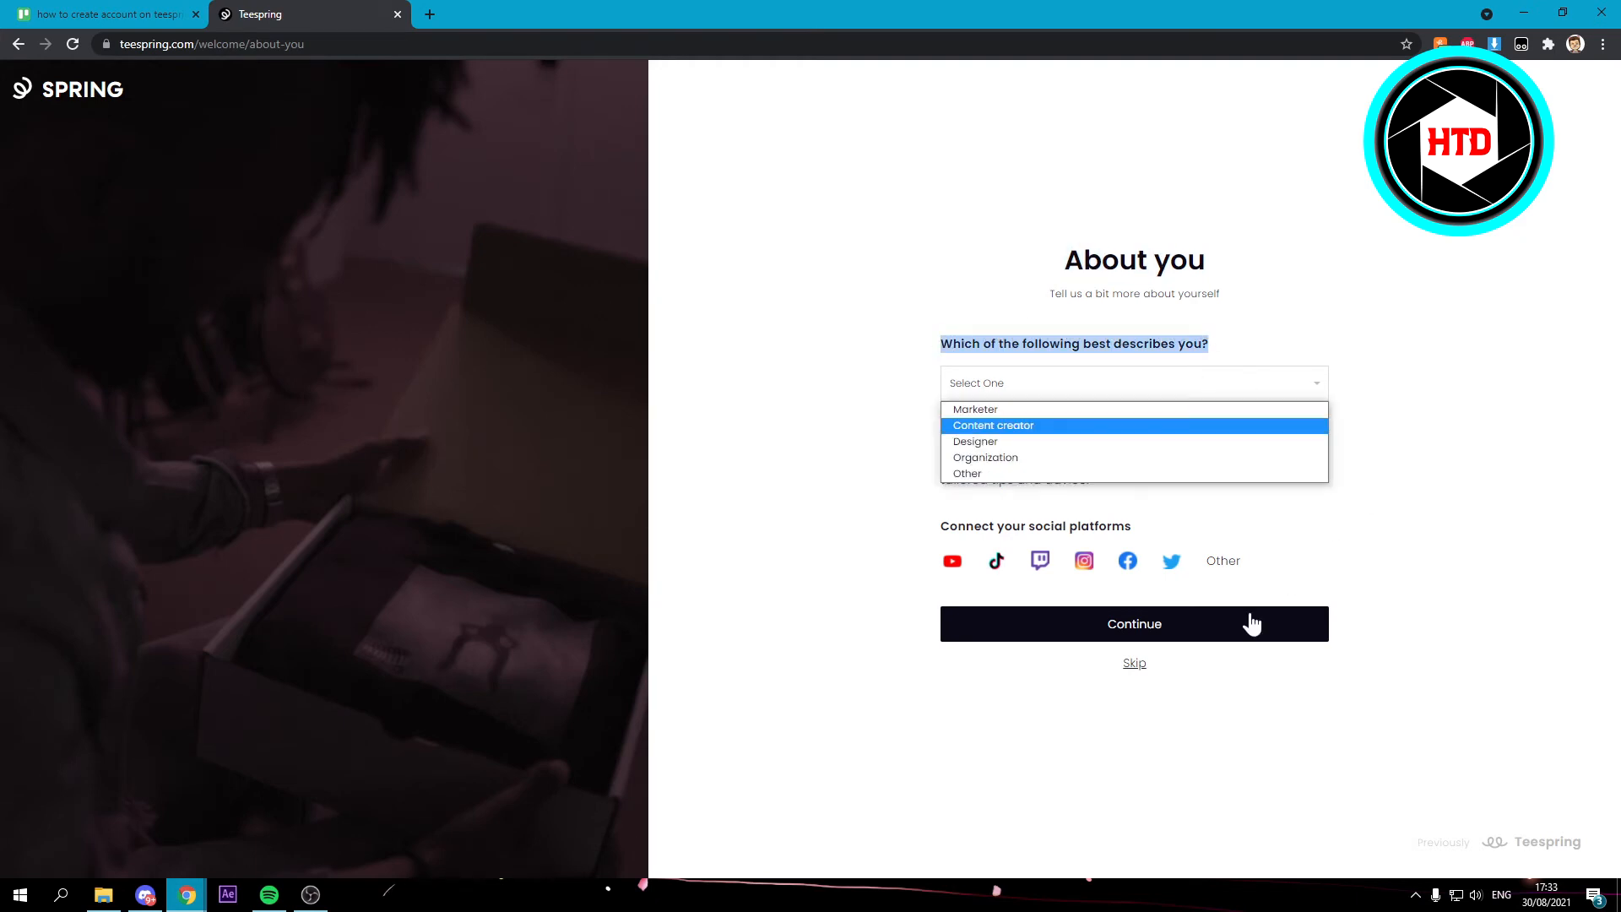
mouse_move(1130, 649)
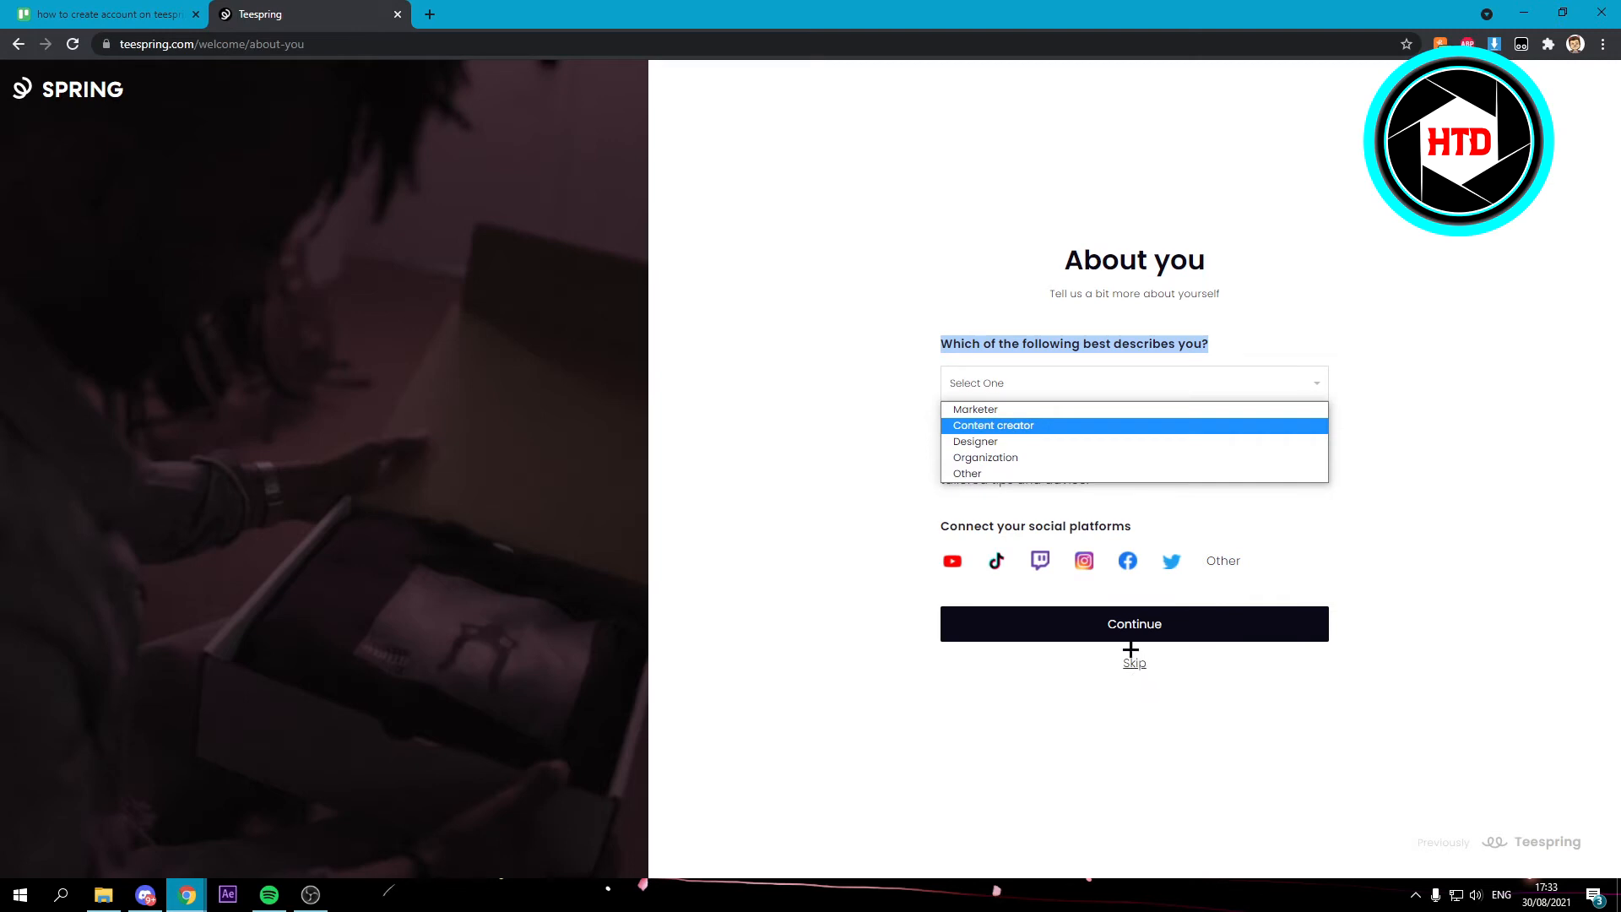
mouse_move(1062, 416)
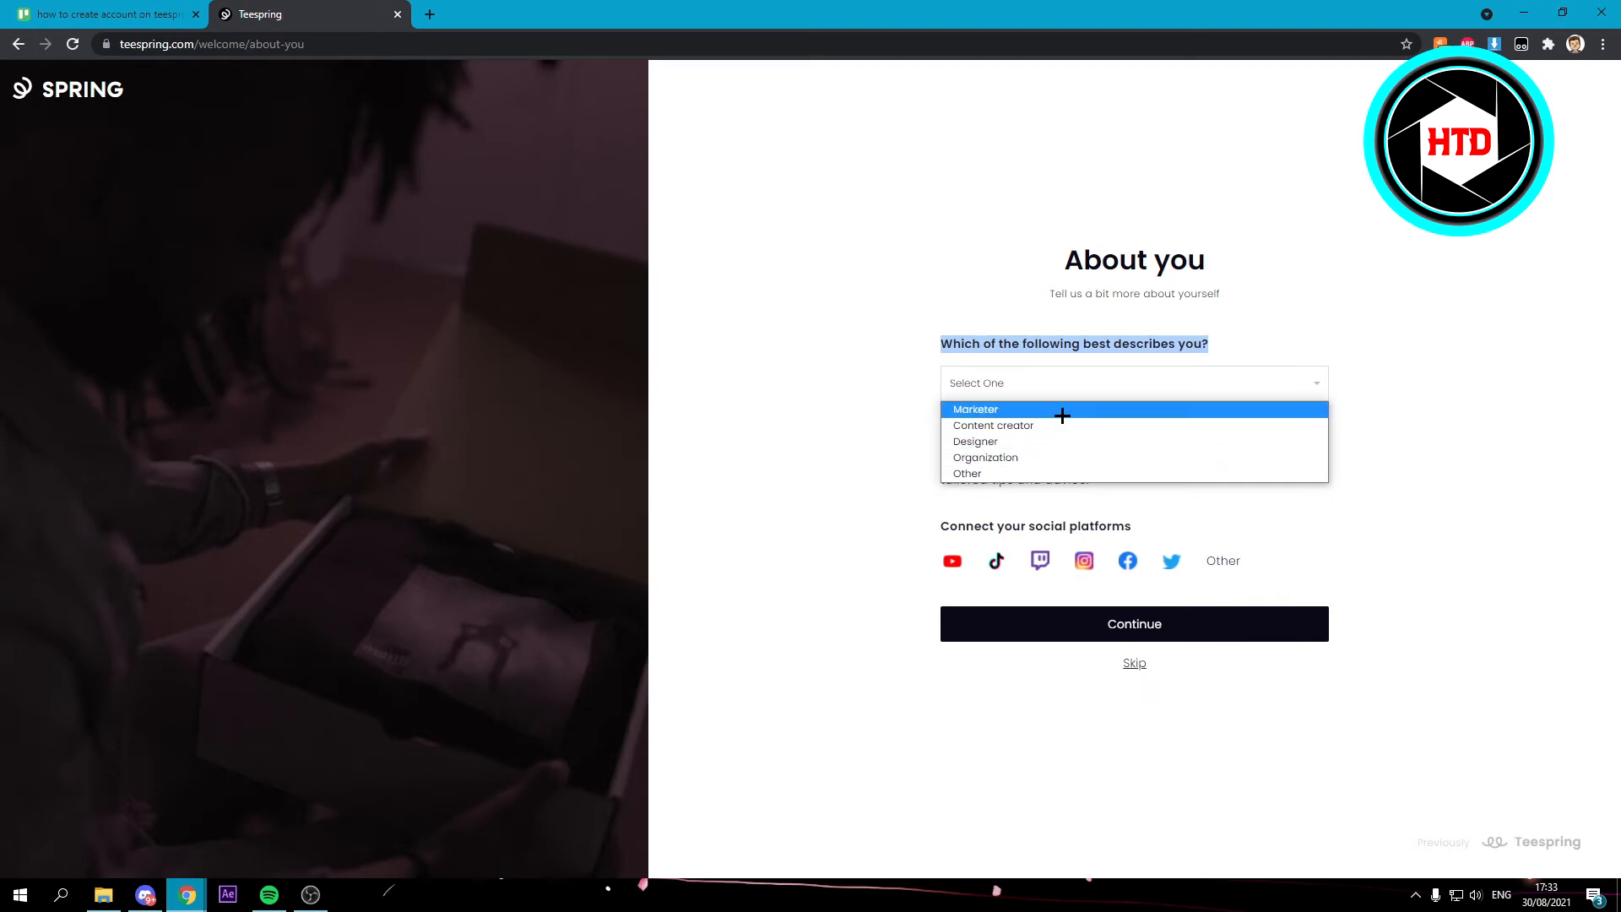
mouse_move(1060, 439)
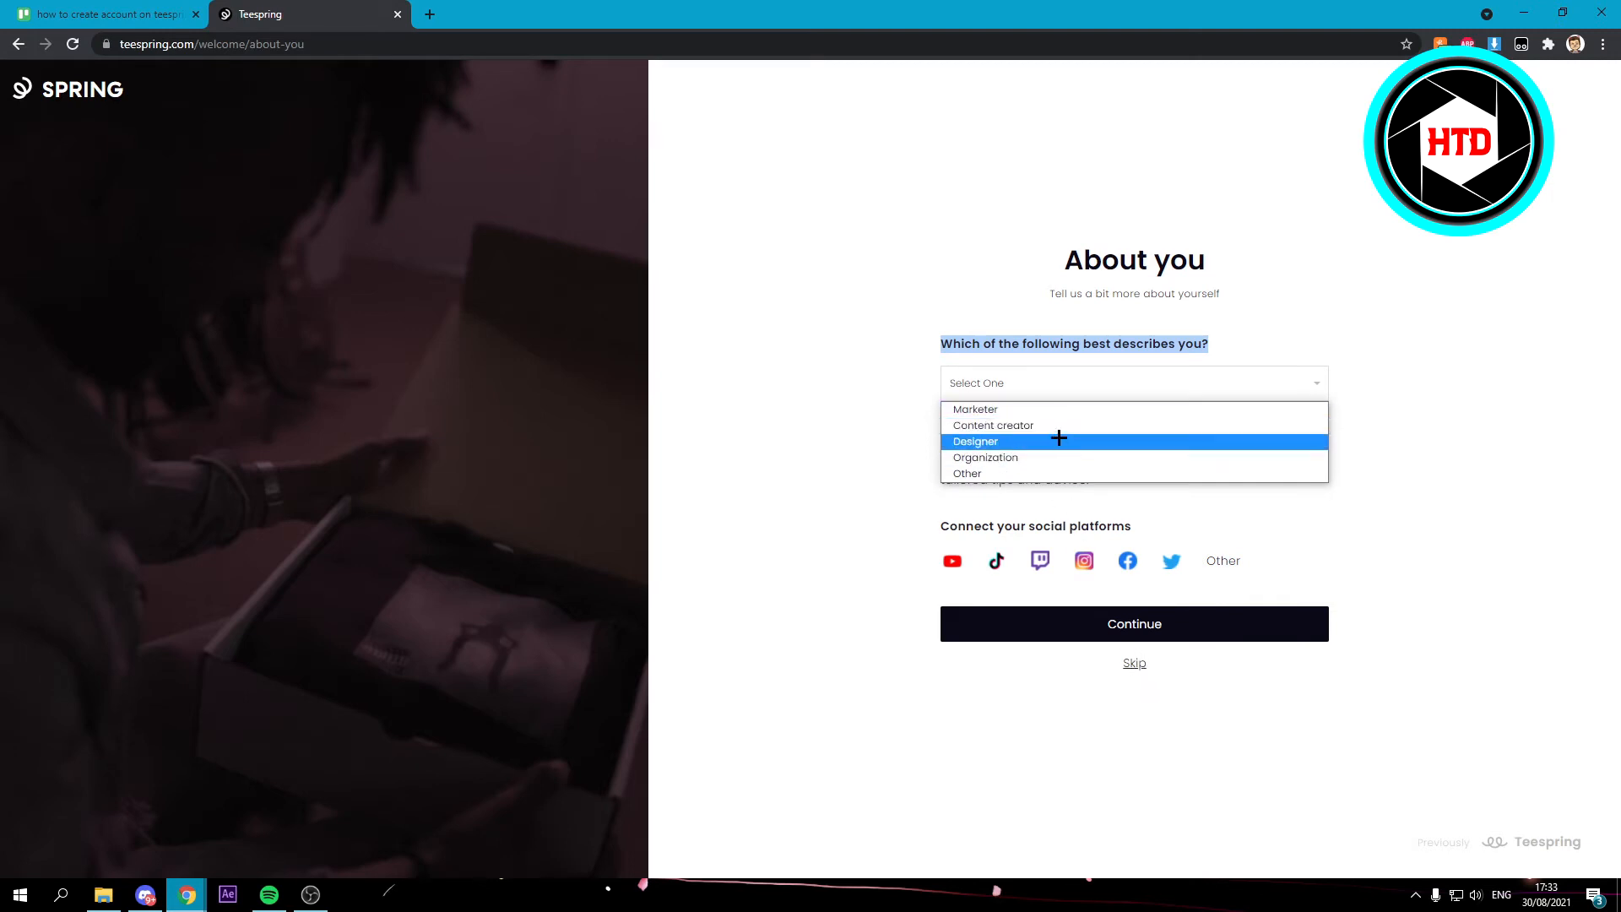
mouse_move(1041, 468)
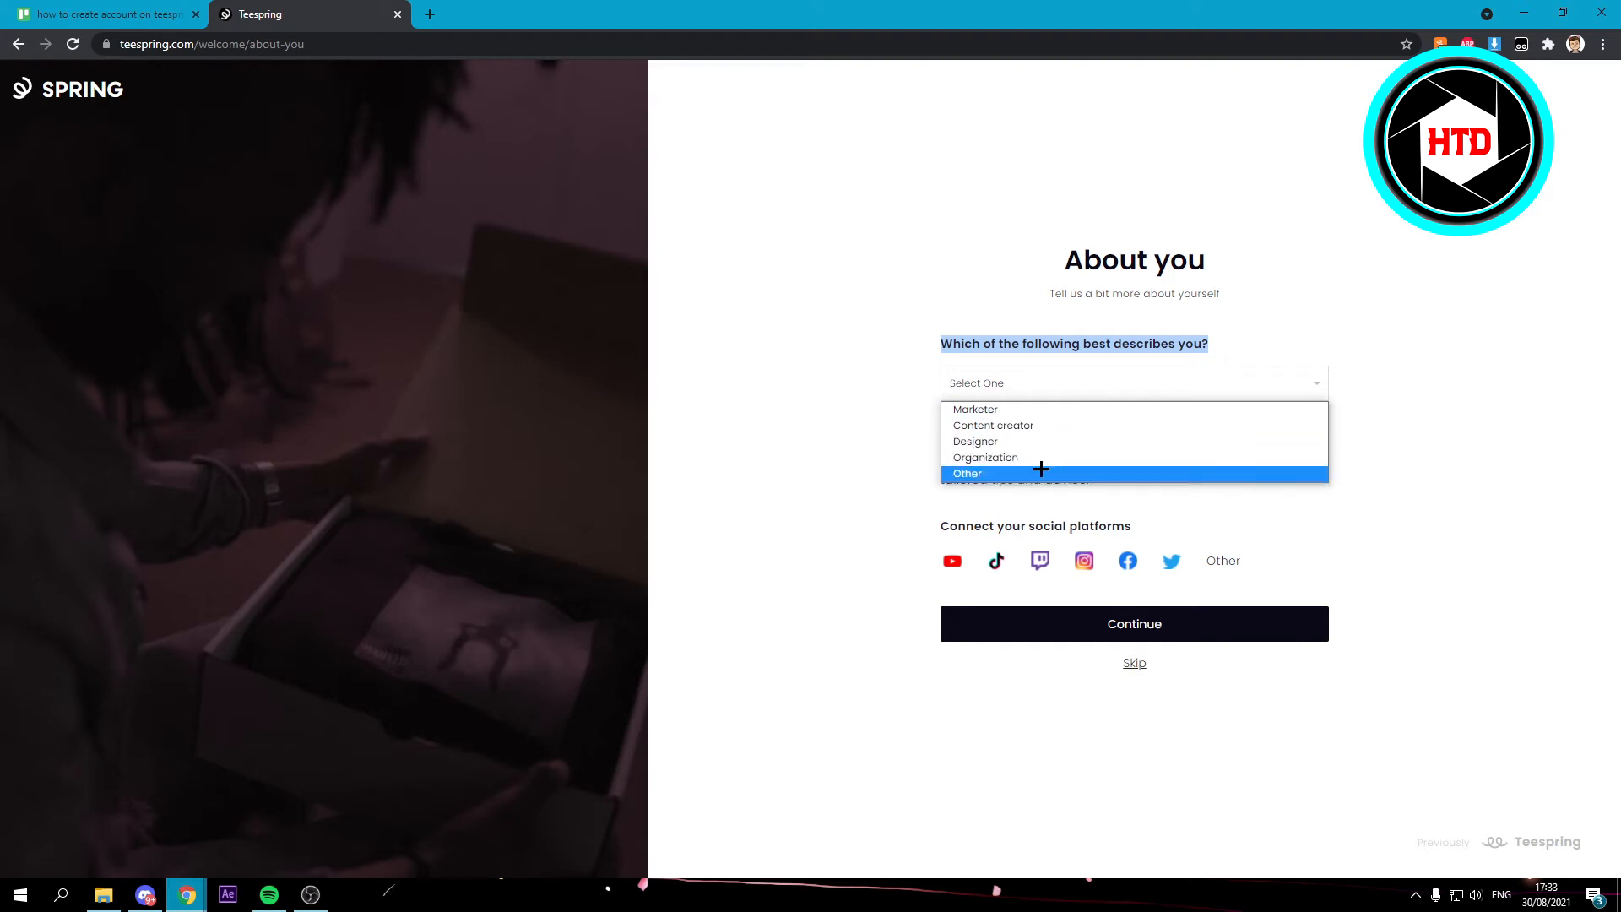
mouse_move(1049, 425)
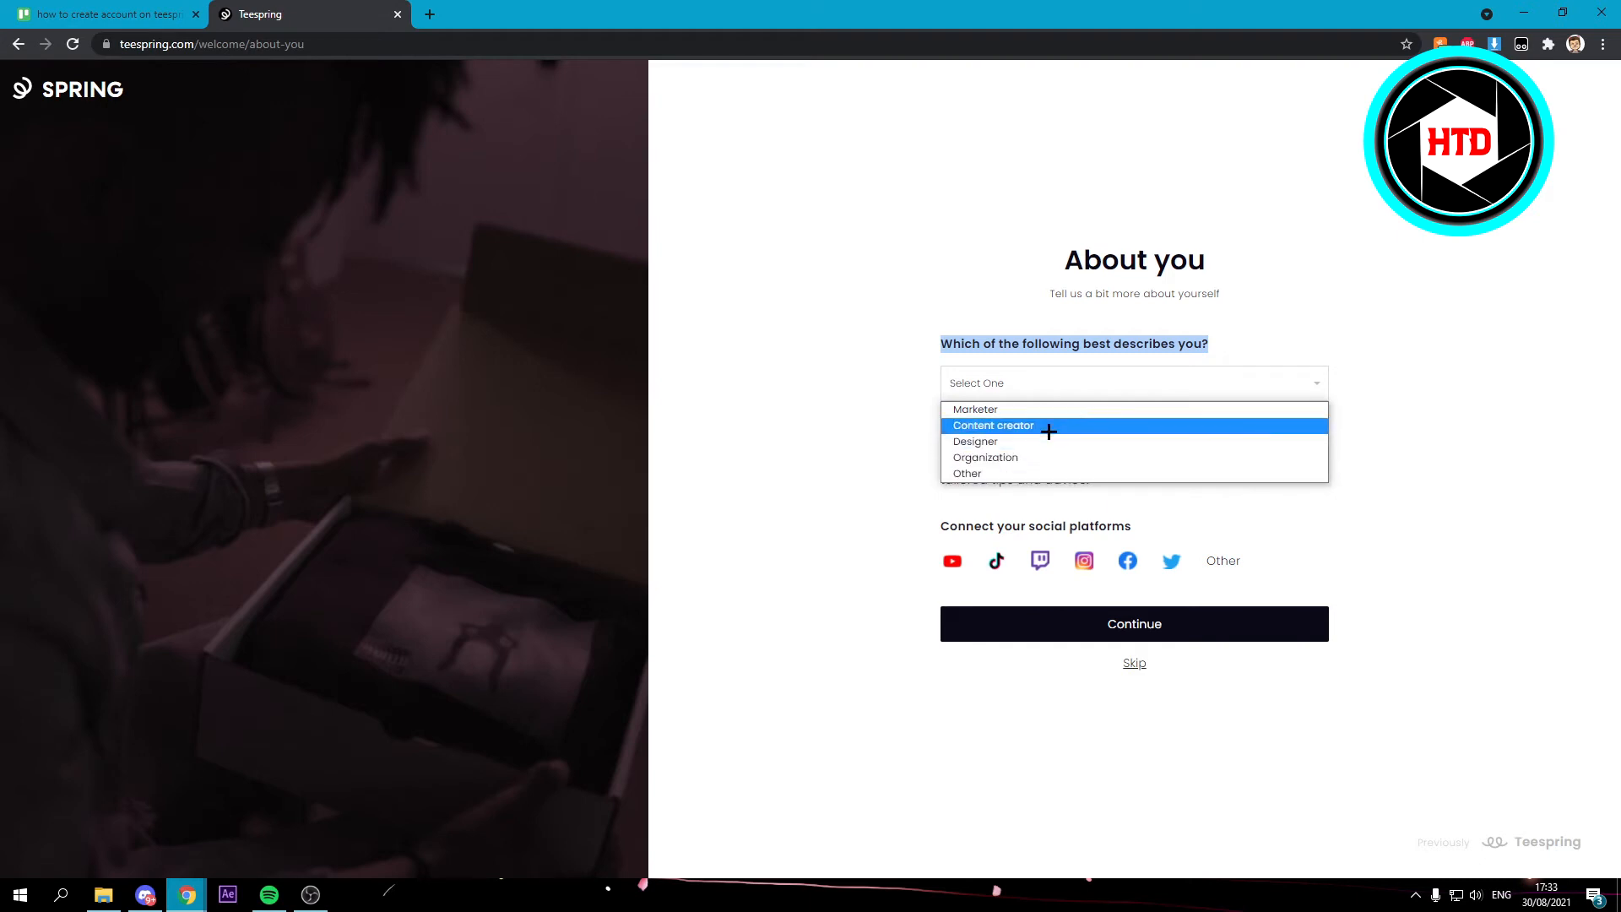
click(993, 425)
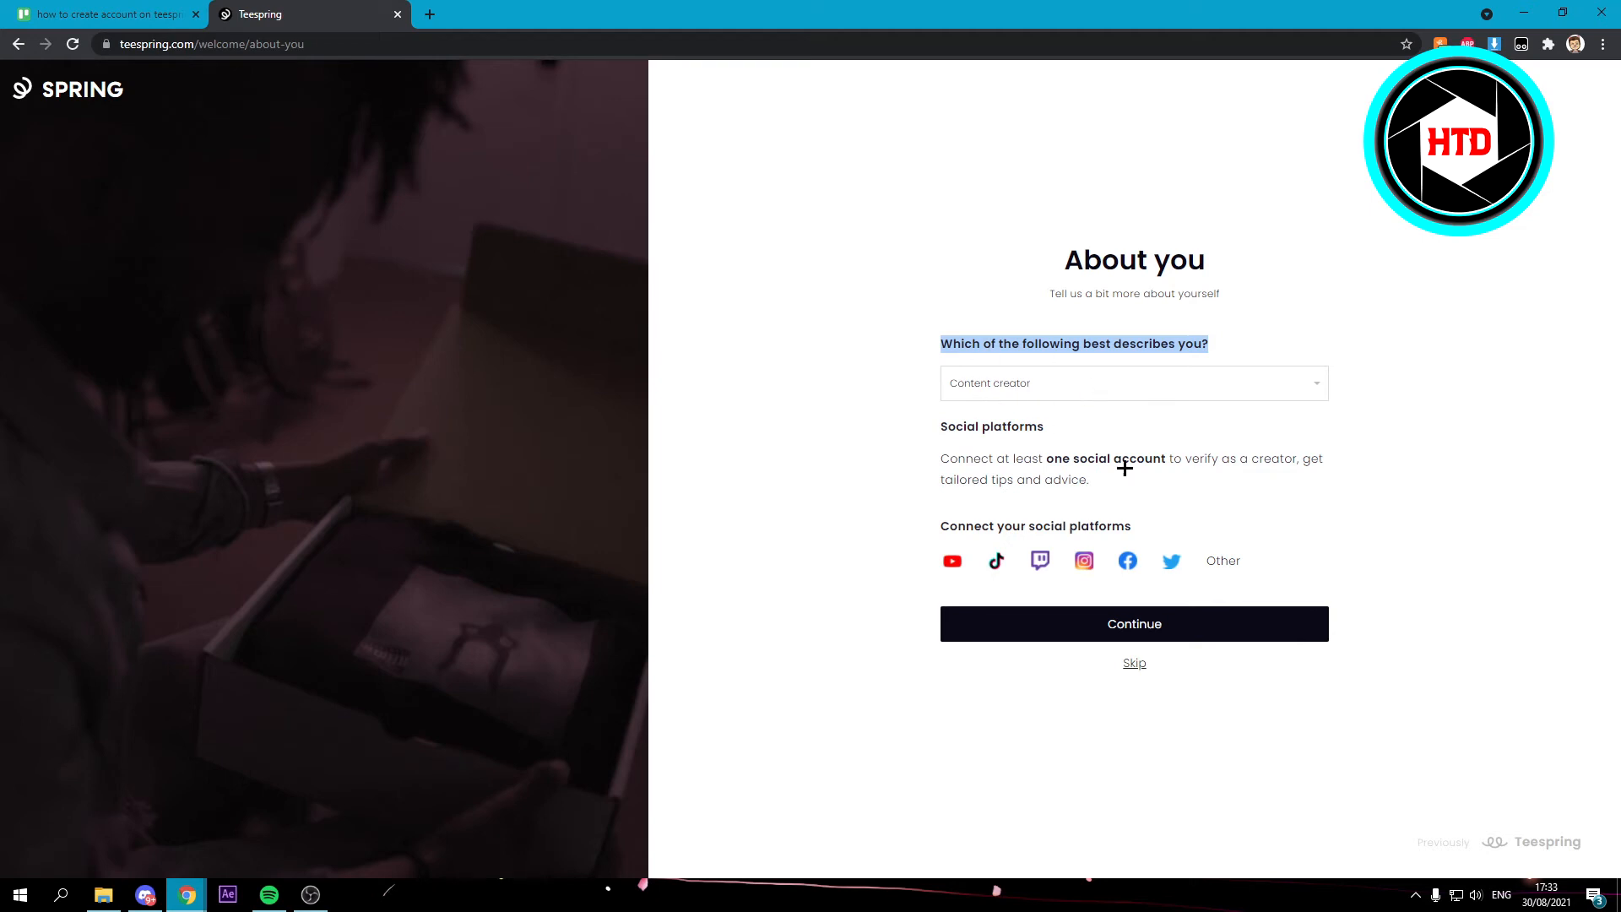
click(1134, 624)
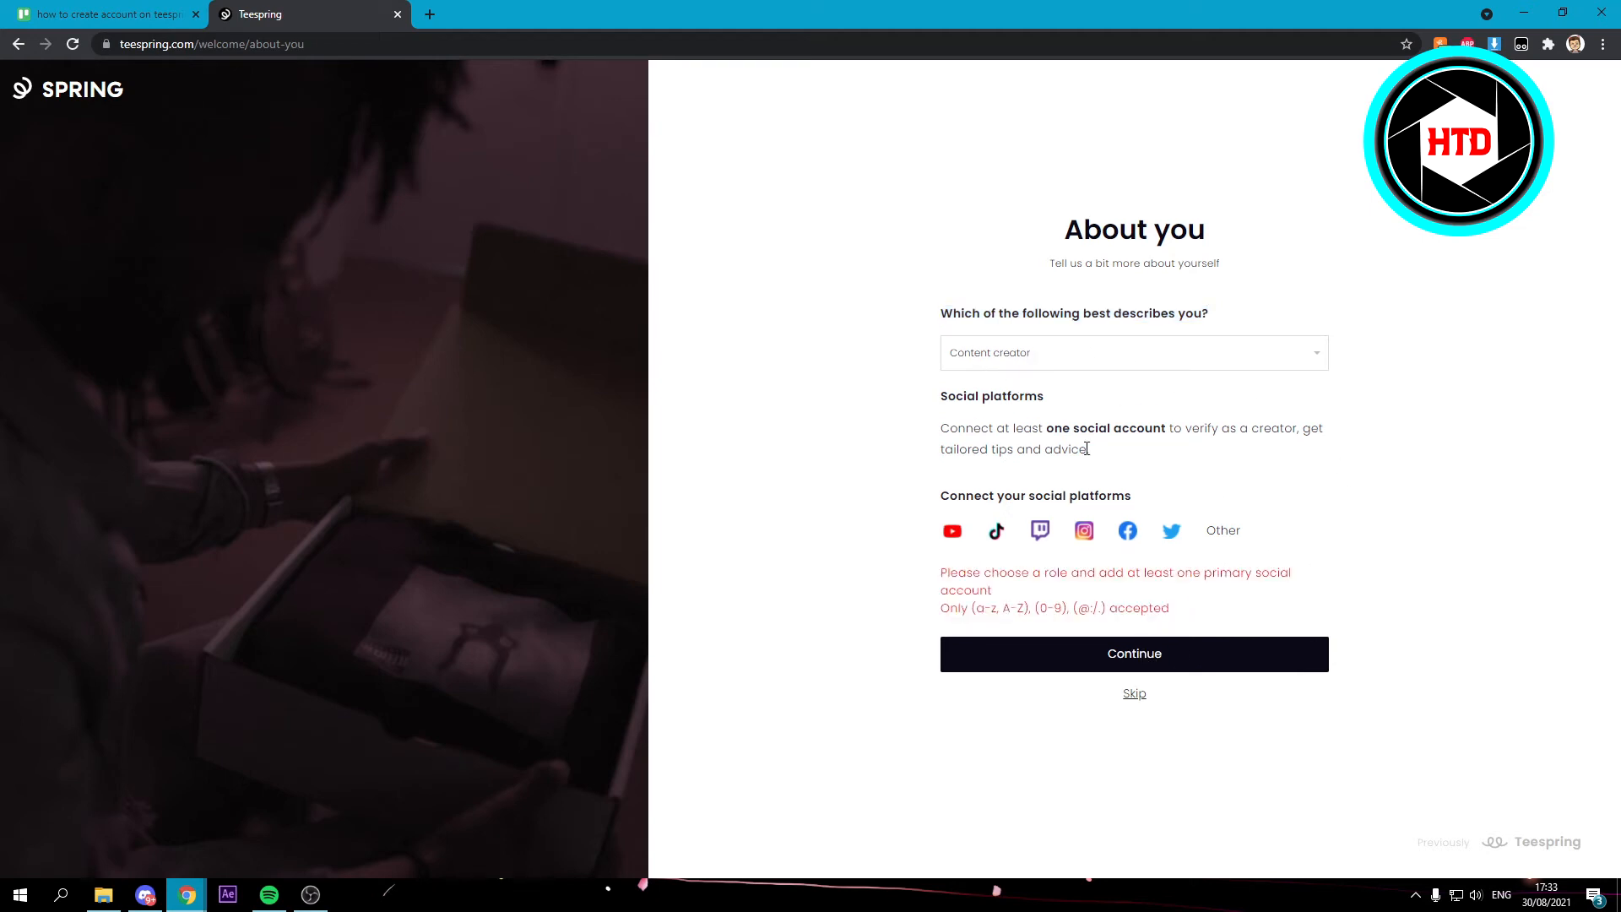
mouse_move(1245, 538)
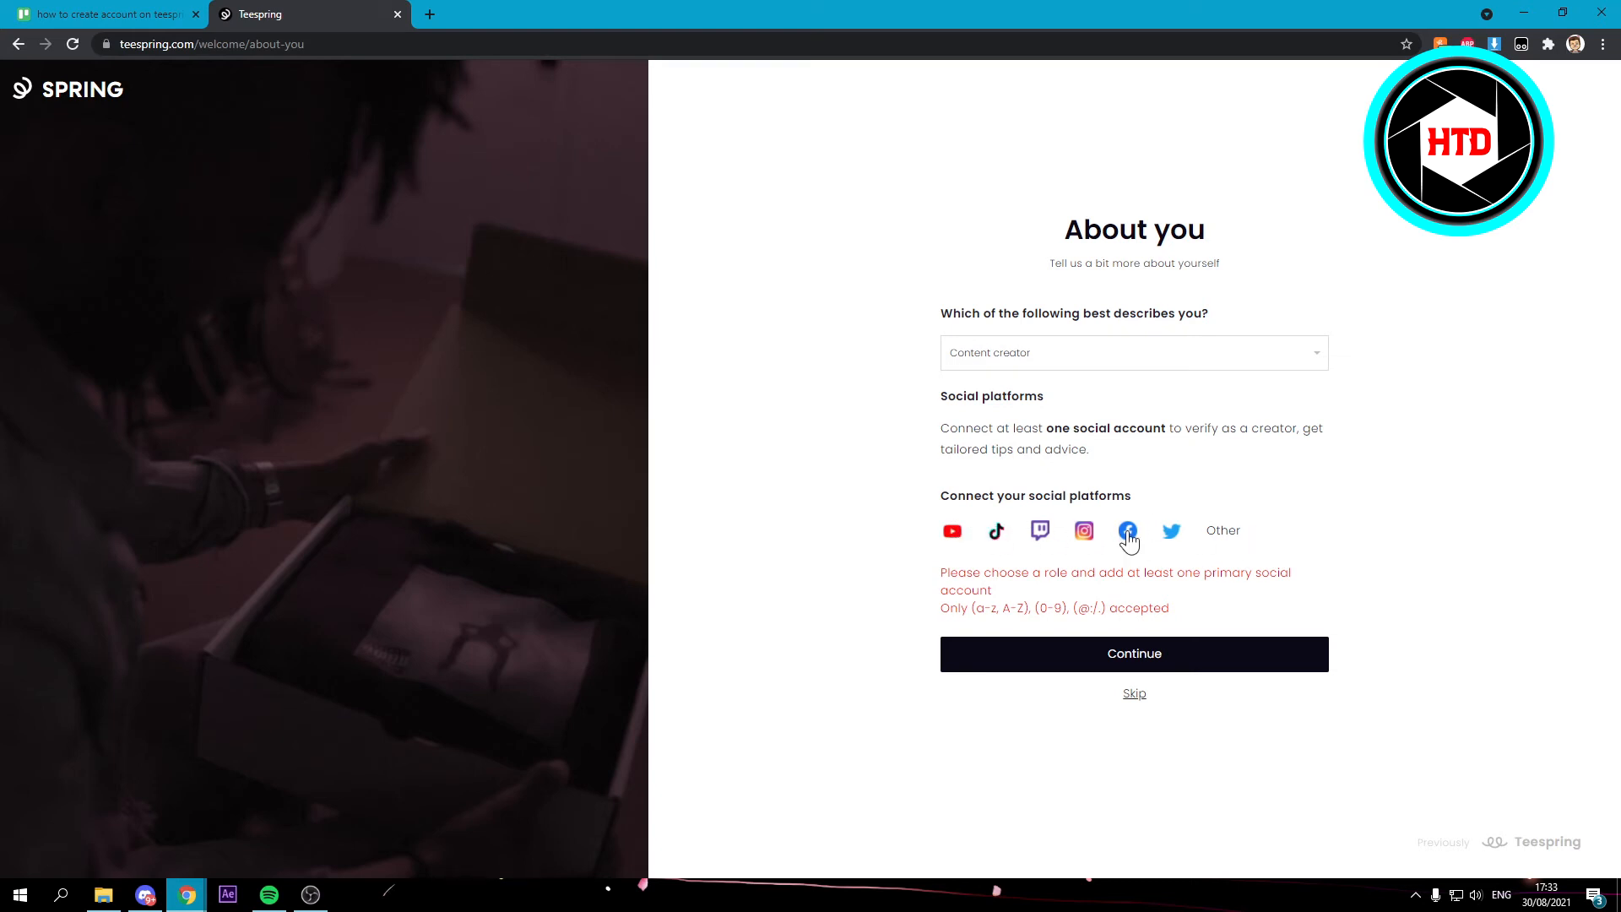
mouse_move(953, 535)
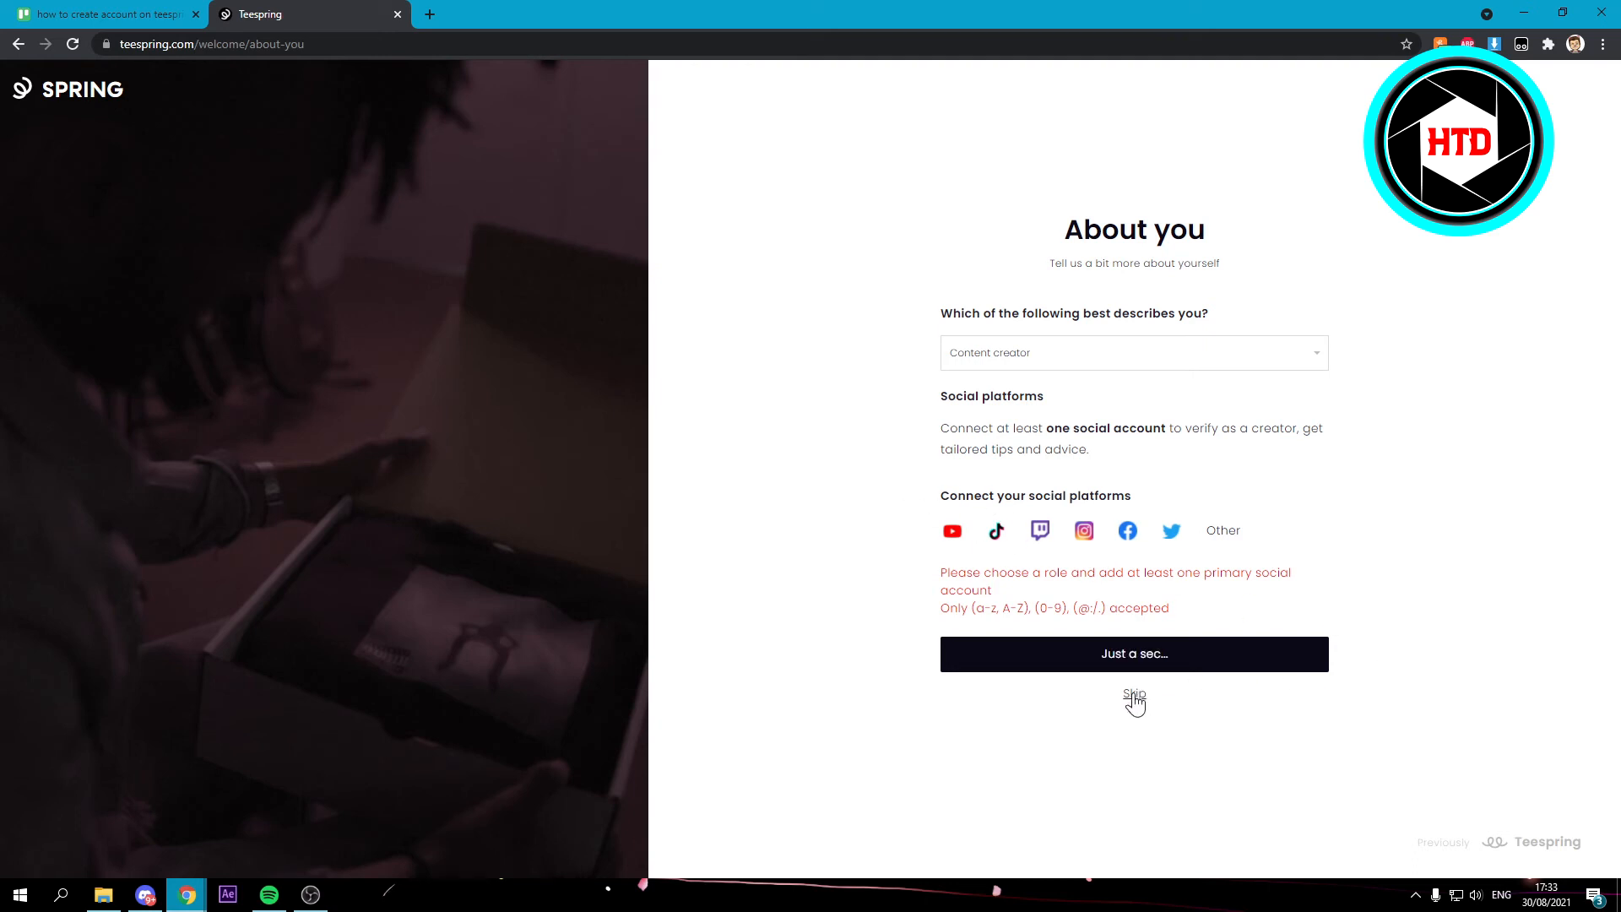
click(1134, 694)
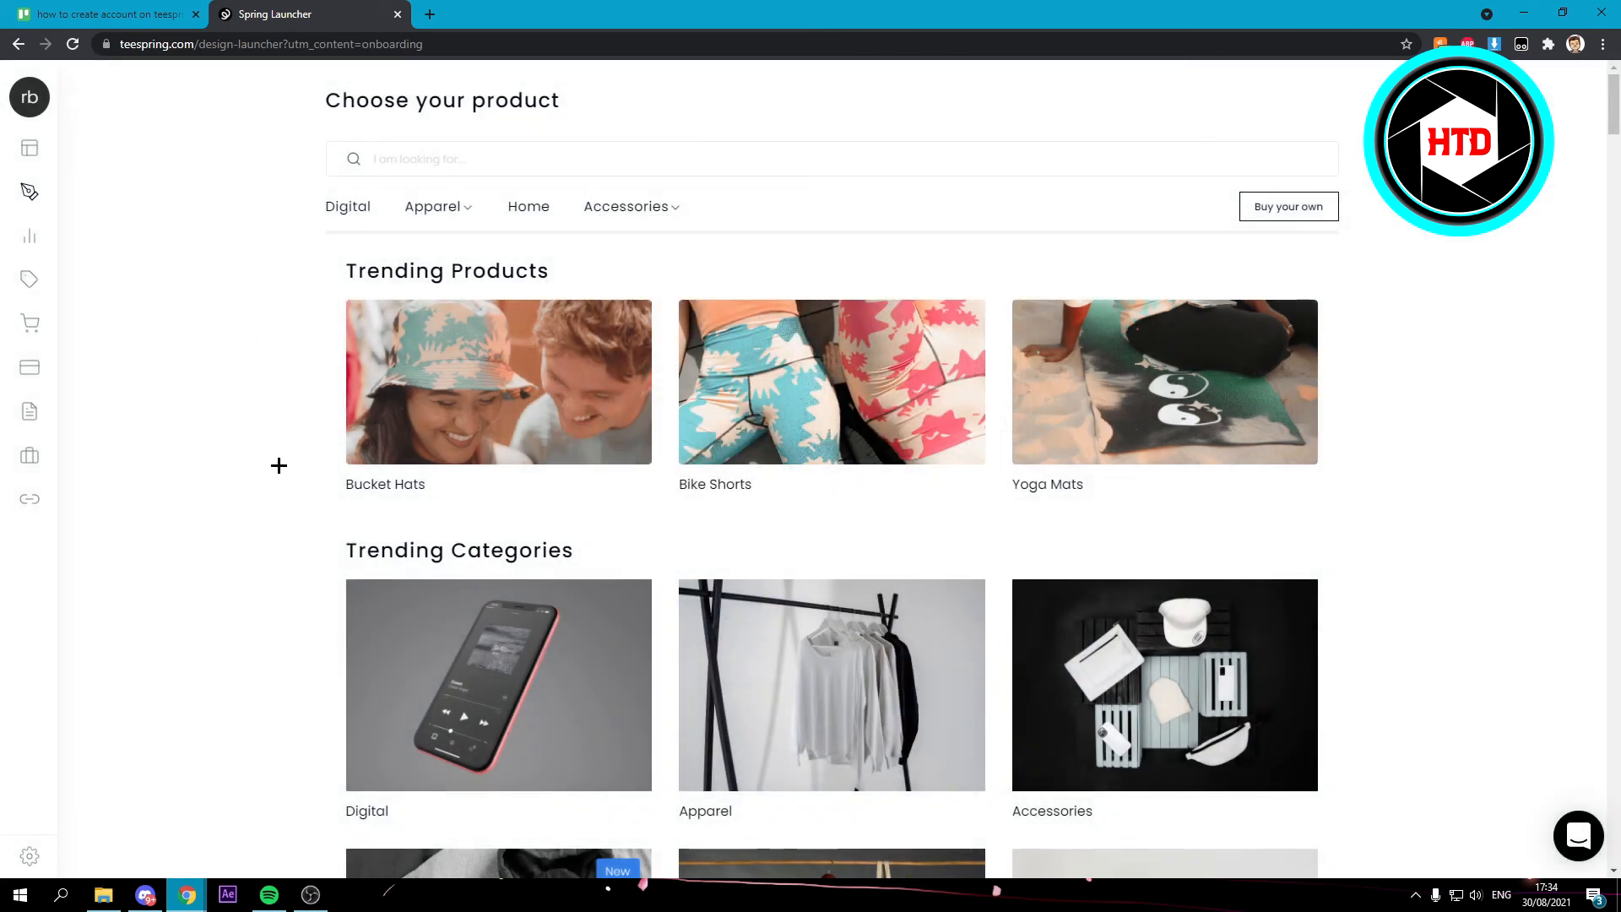
Step: Scroll the Choose your product page down through trending products and back up
scroll(down, 3)
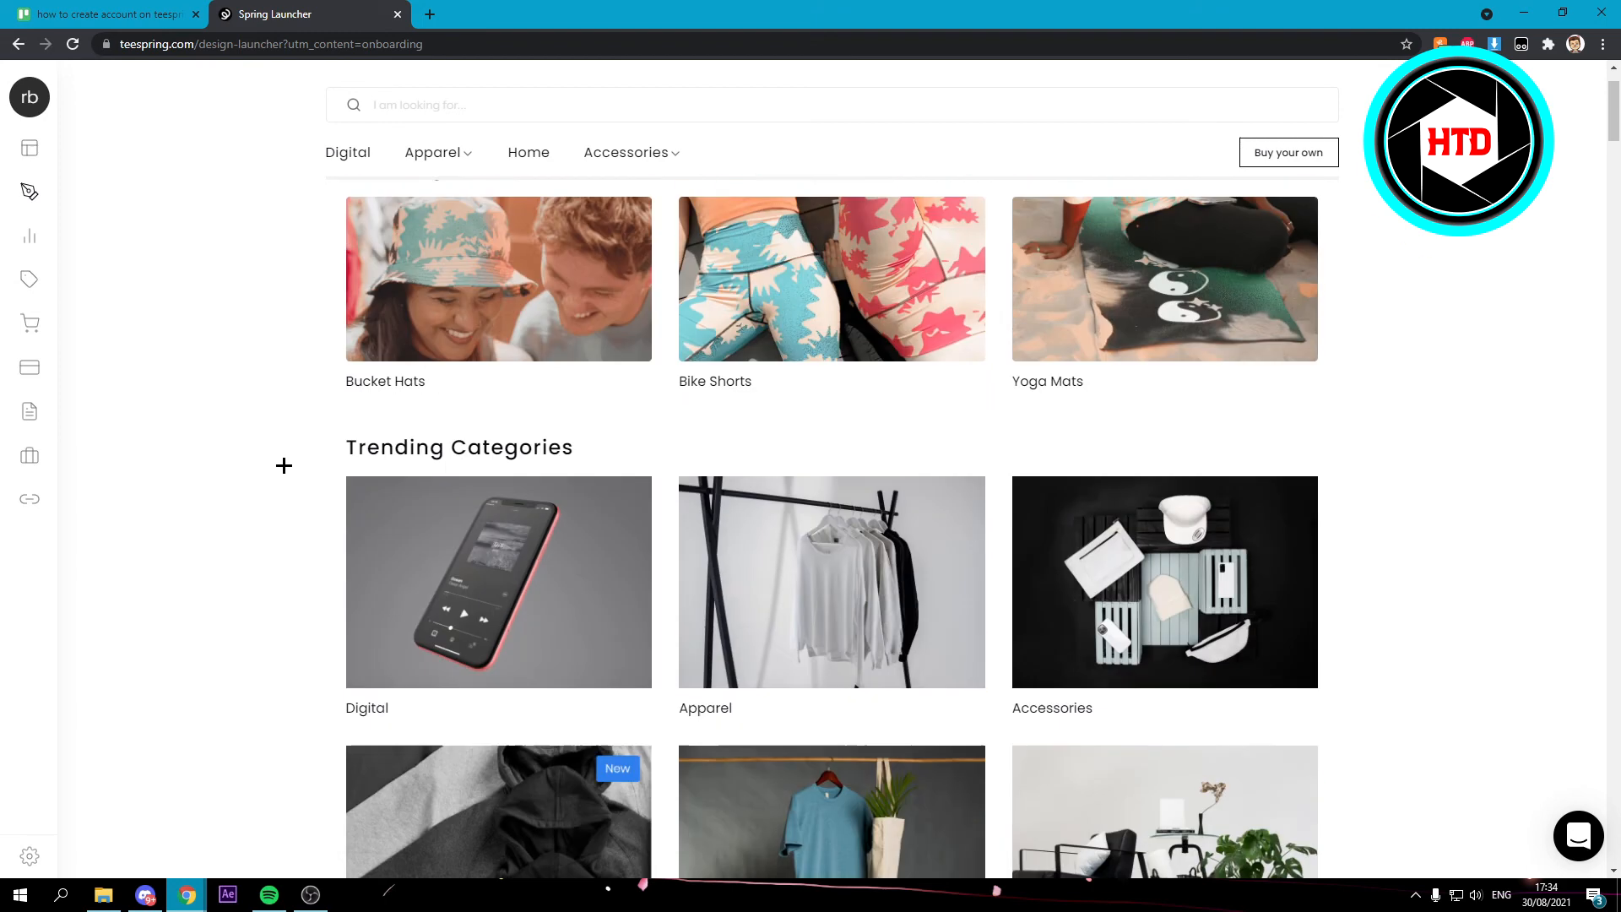
scroll(up, 3)
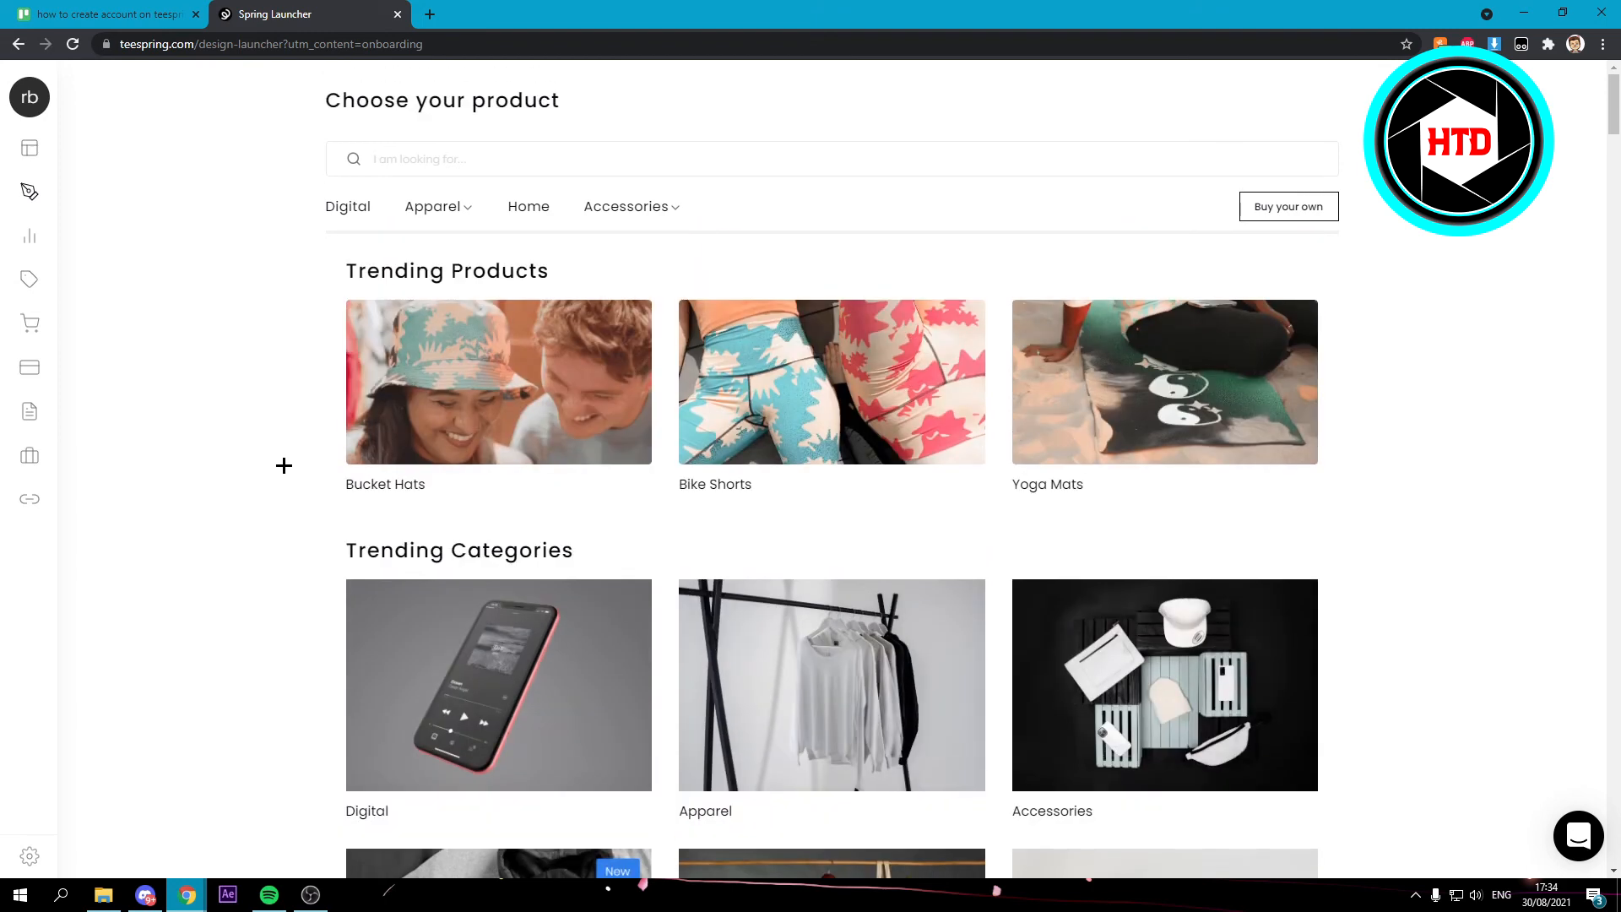